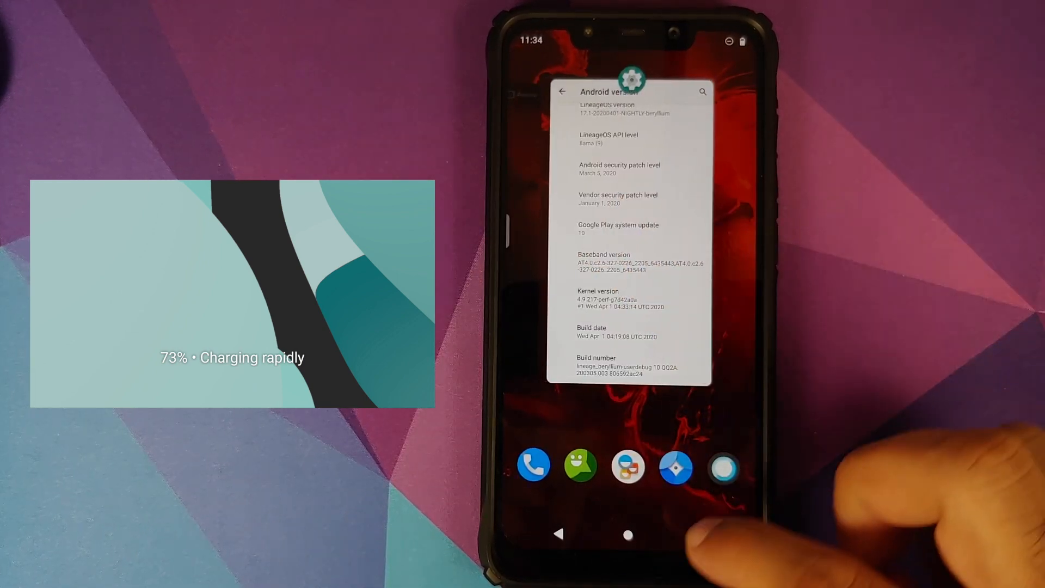
Reopen Settings from the recent apps view to continue toward the Battery page.
{"action": "left_click", "coordinate": [627, 533]}
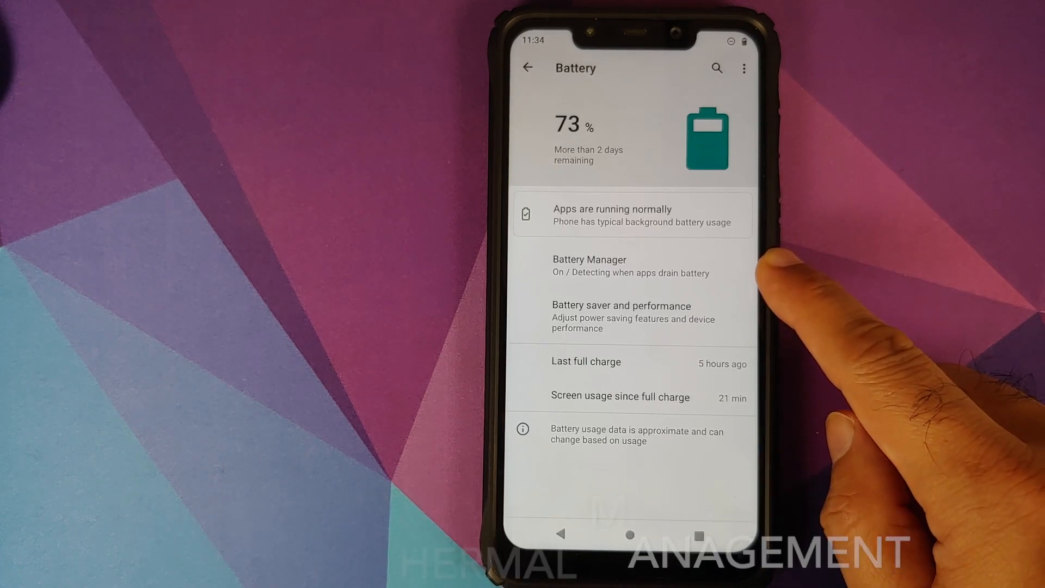
Review Battery Manager and Battery saver options, cancelling the Automatic power saver choices unchanged.
{"action": "left_click", "coordinate": [630, 266]}
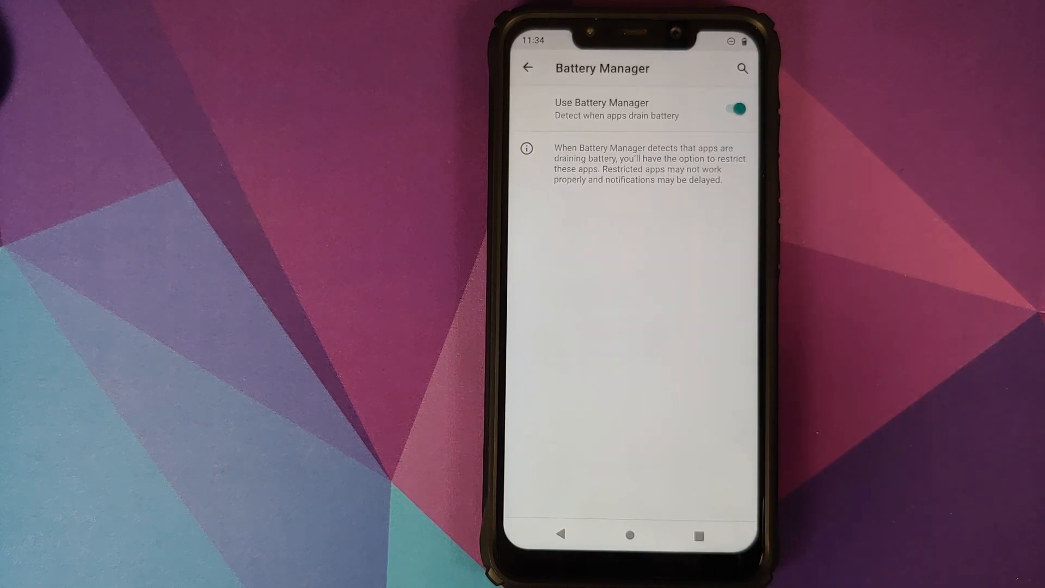
{"action": "left_click", "coordinate": [527, 67]}
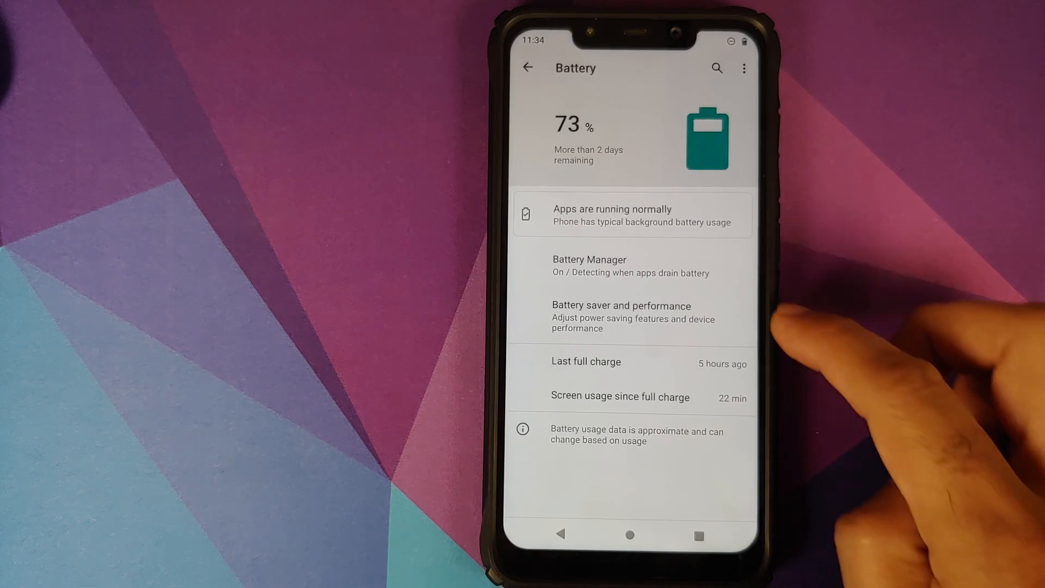
{"action": "left_click", "coordinate": [620, 317]}
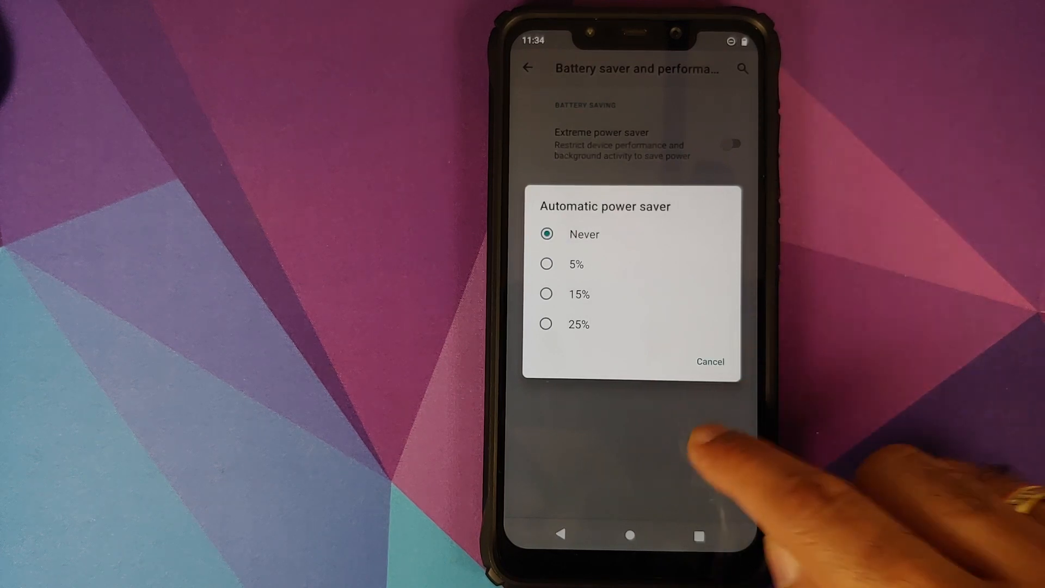
{"action": "left_click", "coordinate": [708, 361]}
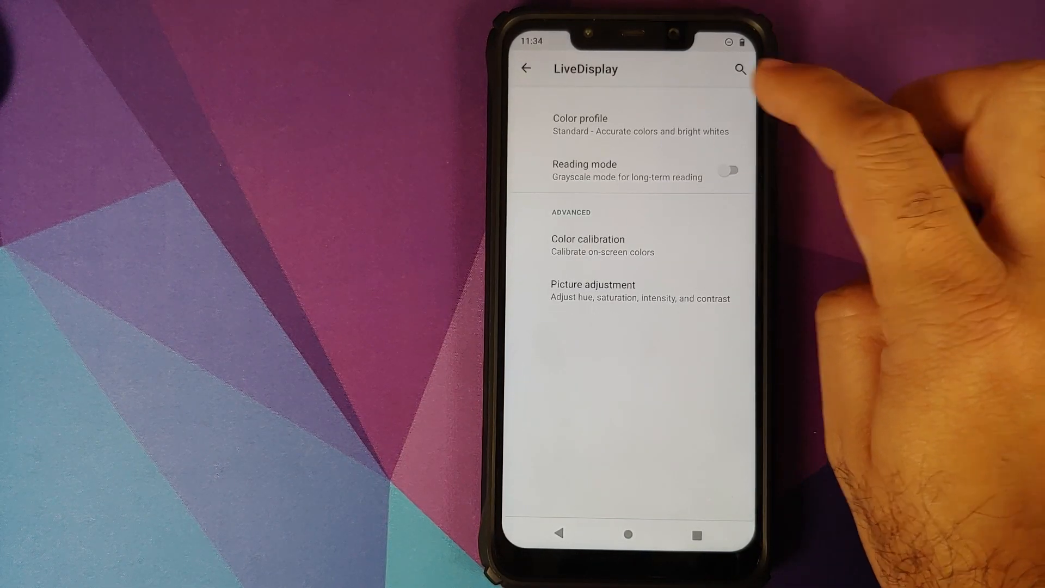
View the LiveDisplay colour profiles and cancel, keeping Standard.
{"action": "left_click", "coordinate": [580, 125]}
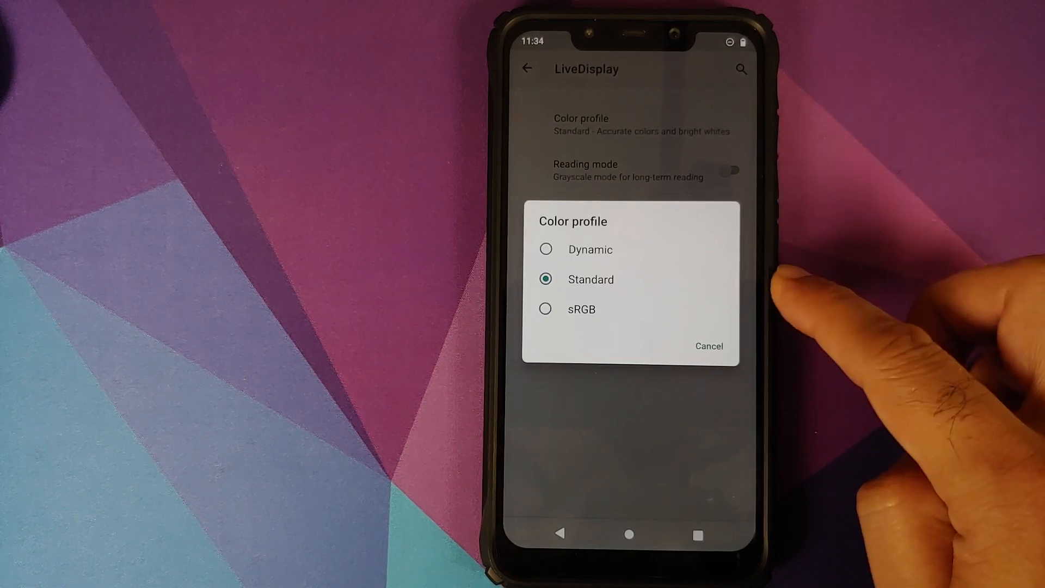
{"action": "left_click", "coordinate": [709, 346]}
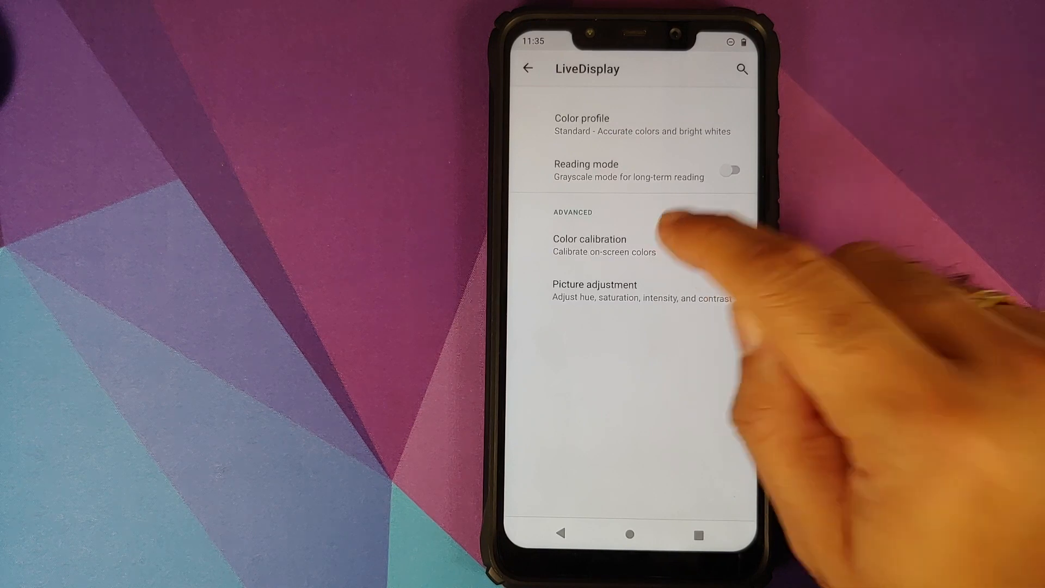
{"action": "left_click", "coordinate": [589, 244]}
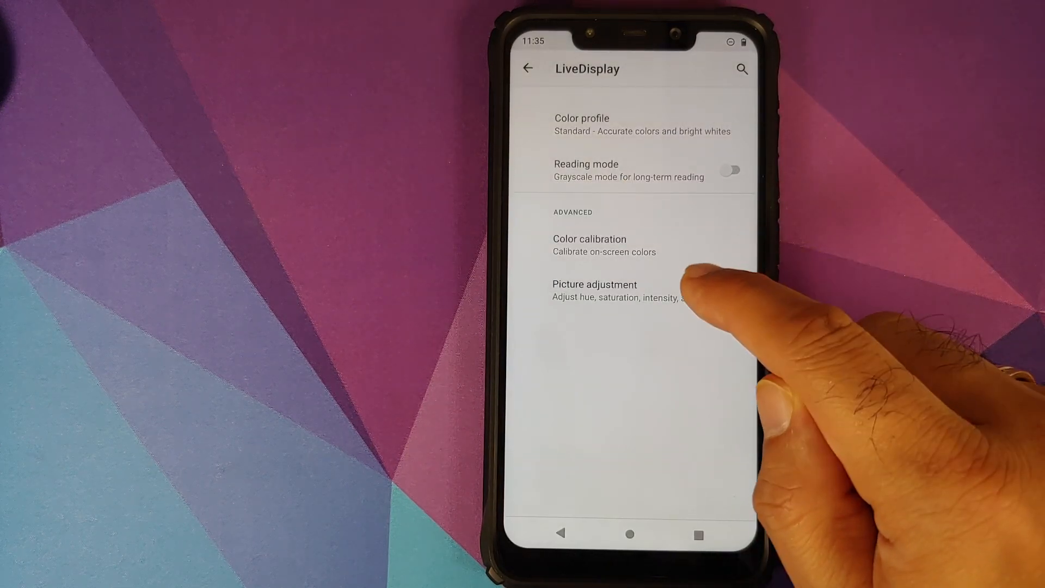
View the picture adjustment sliders unchanged and return to the Display settings.
{"action": "left_click", "coordinate": [595, 291]}
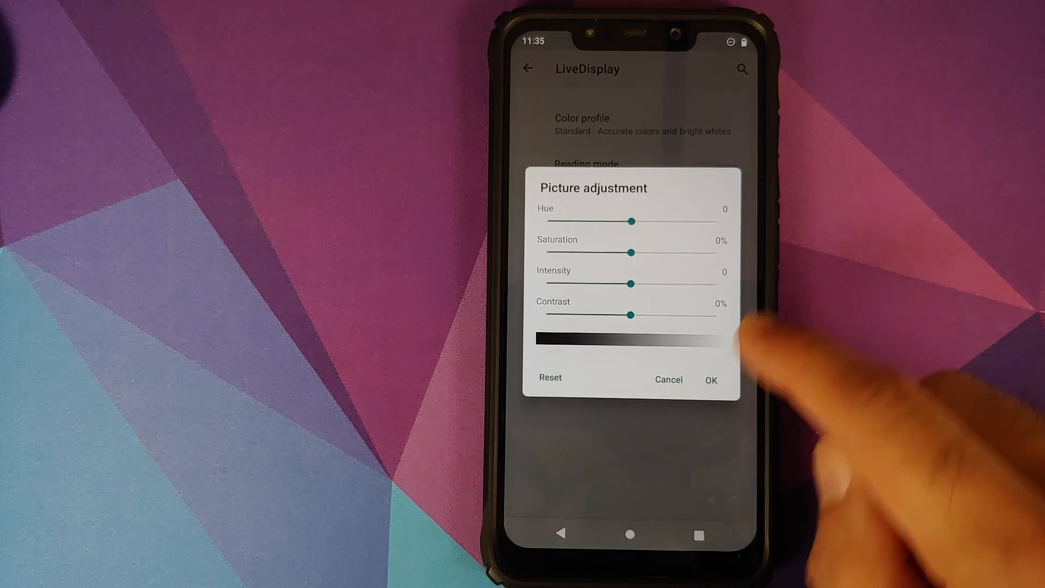
{"action": "left_click", "coordinate": [667, 379]}
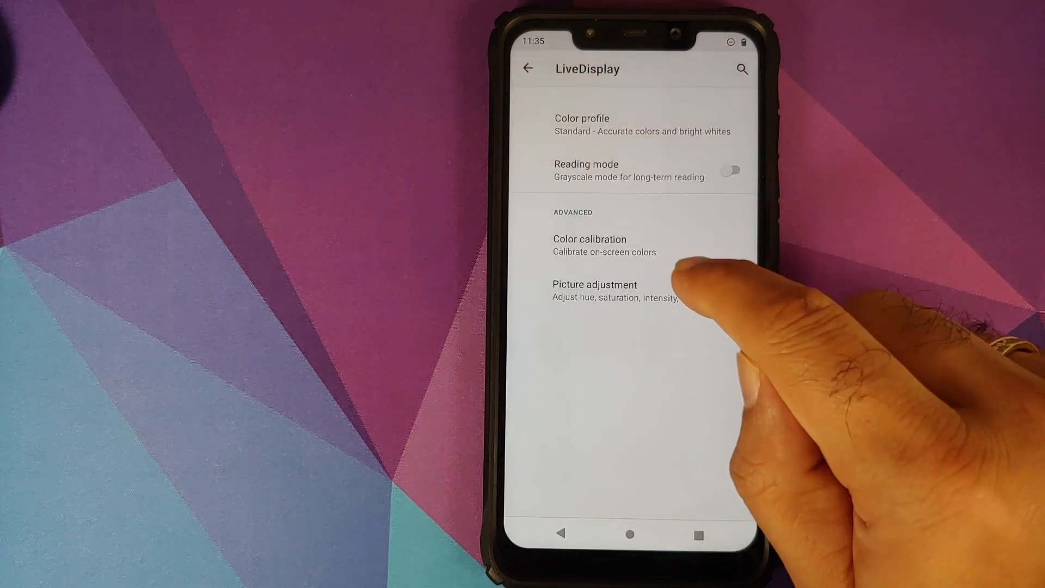
{"action": "left_click", "coordinate": [594, 289]}
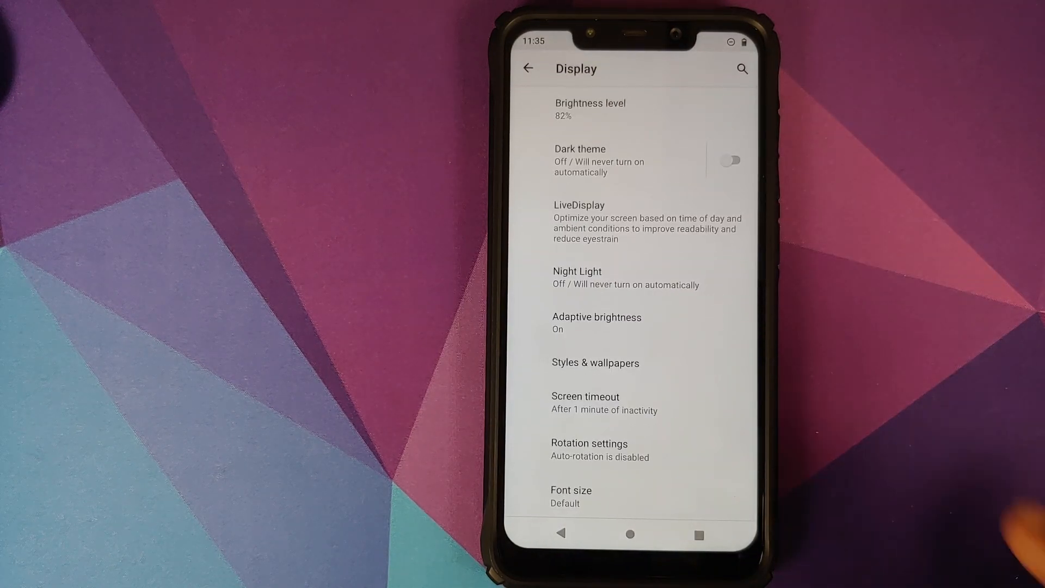
{"action": "left_click", "coordinate": [596, 363]}
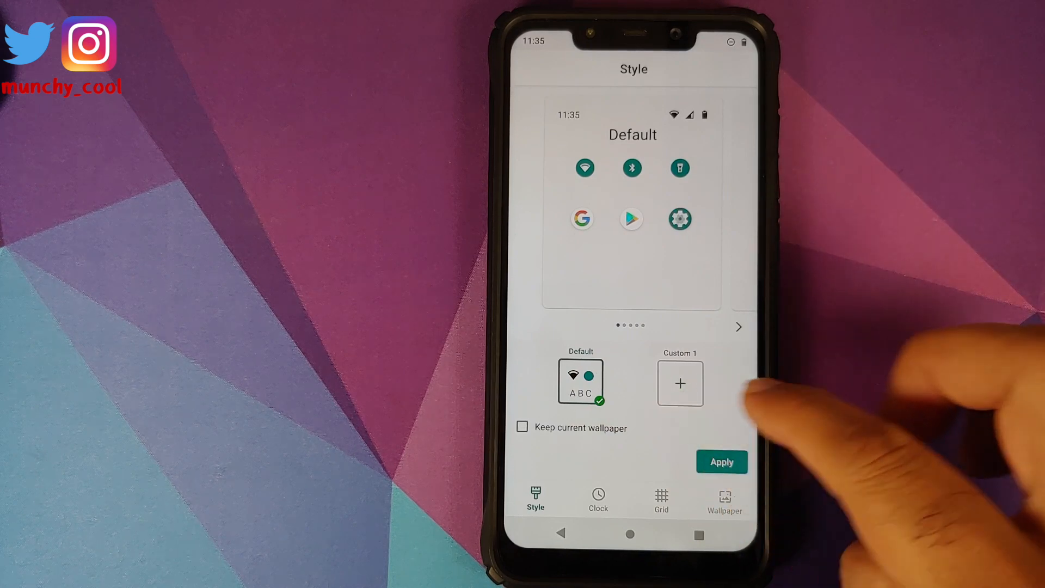
{"action": "left_click", "coordinate": [597, 499]}
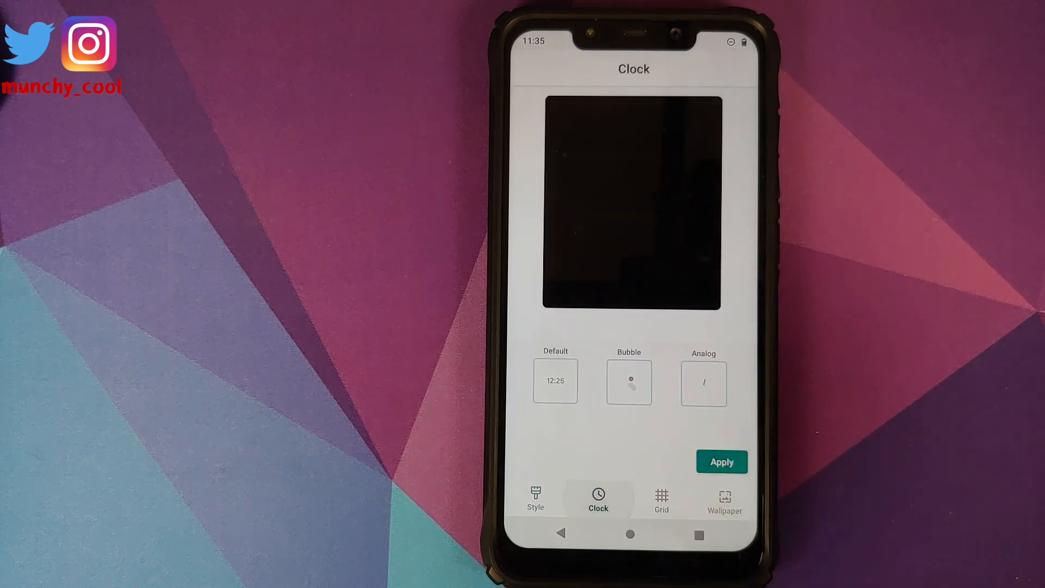
{"action": "left_click", "coordinate": [555, 381]}
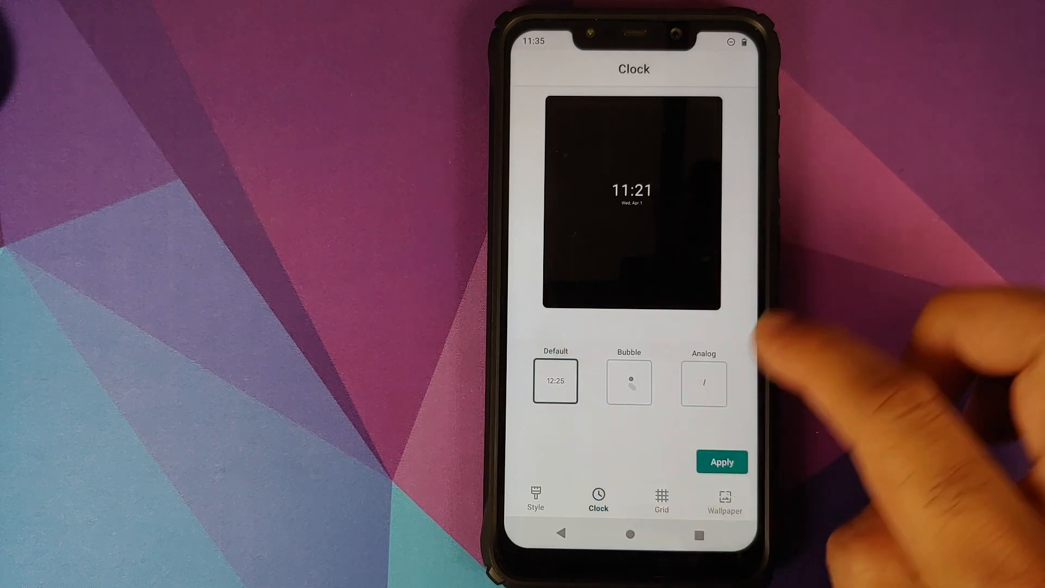
{"action": "left_click", "coordinate": [703, 381]}
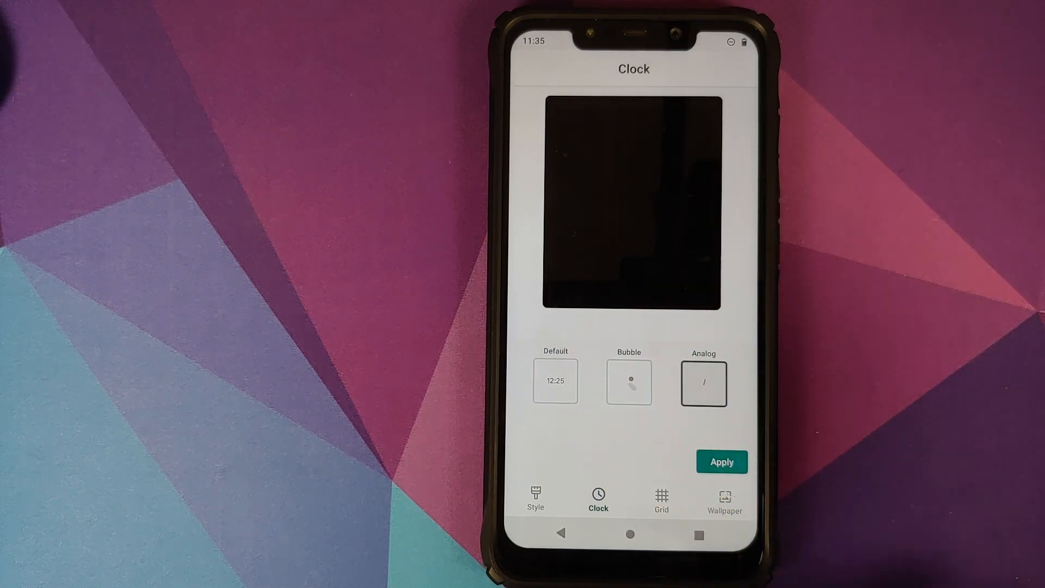
{"action": "left_click", "coordinate": [661, 499]}
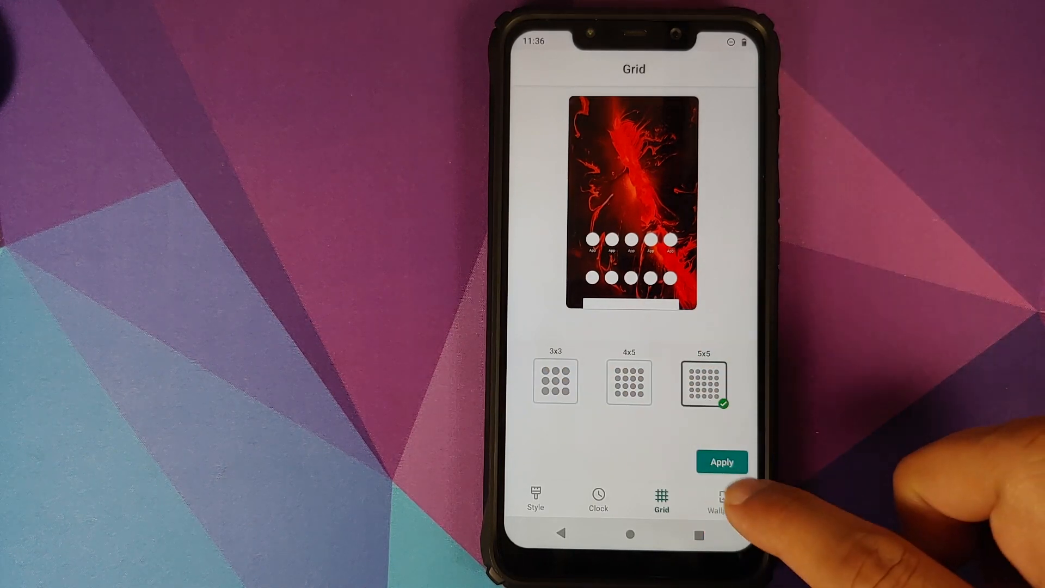
{"action": "left_click", "coordinate": [723, 499]}
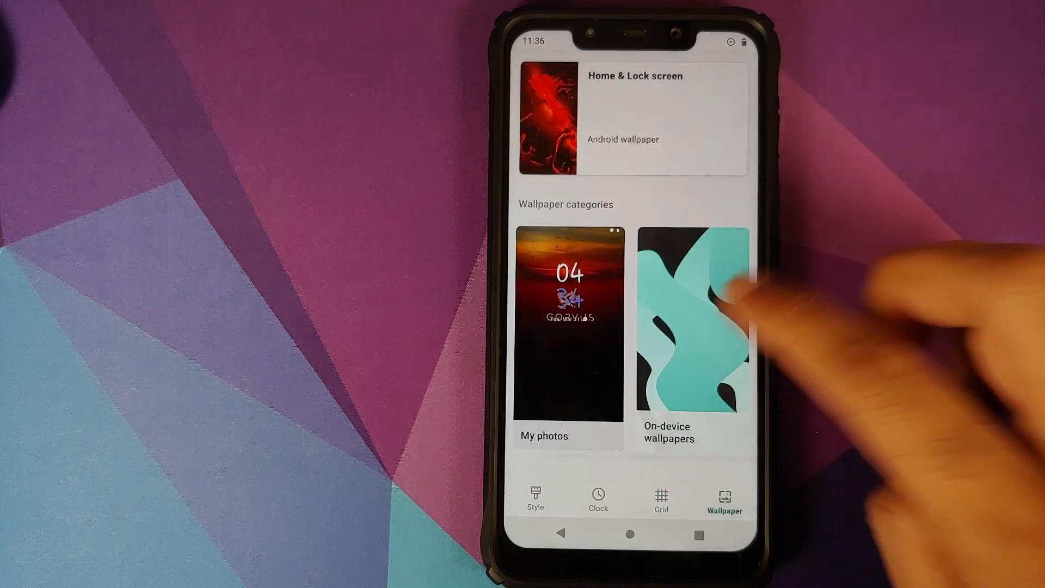
{"action": "left_click", "coordinate": [691, 331]}
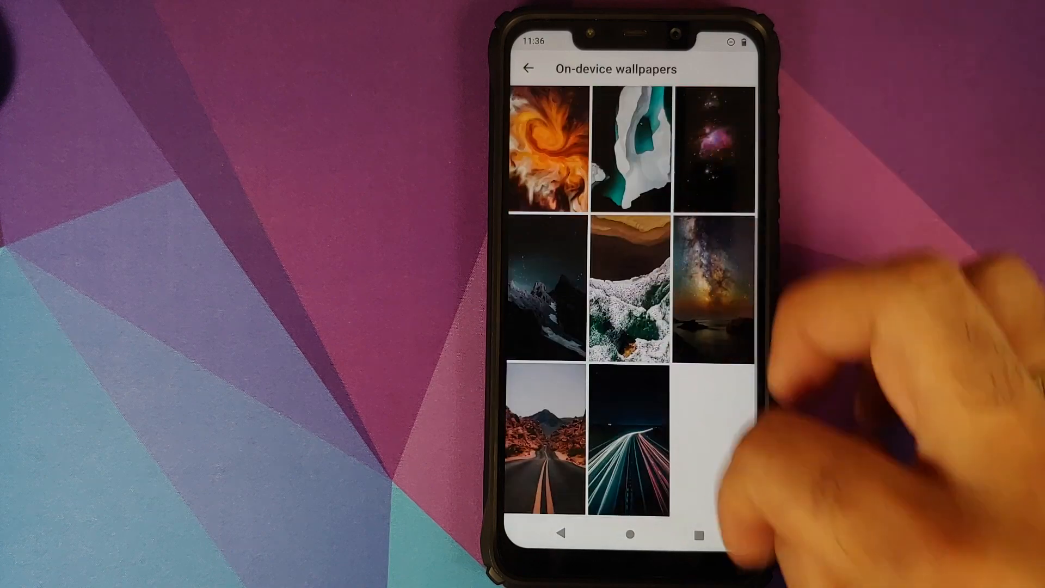
{"action": "scroll", "scroll_direction": "up", "scroll_amount": 3}
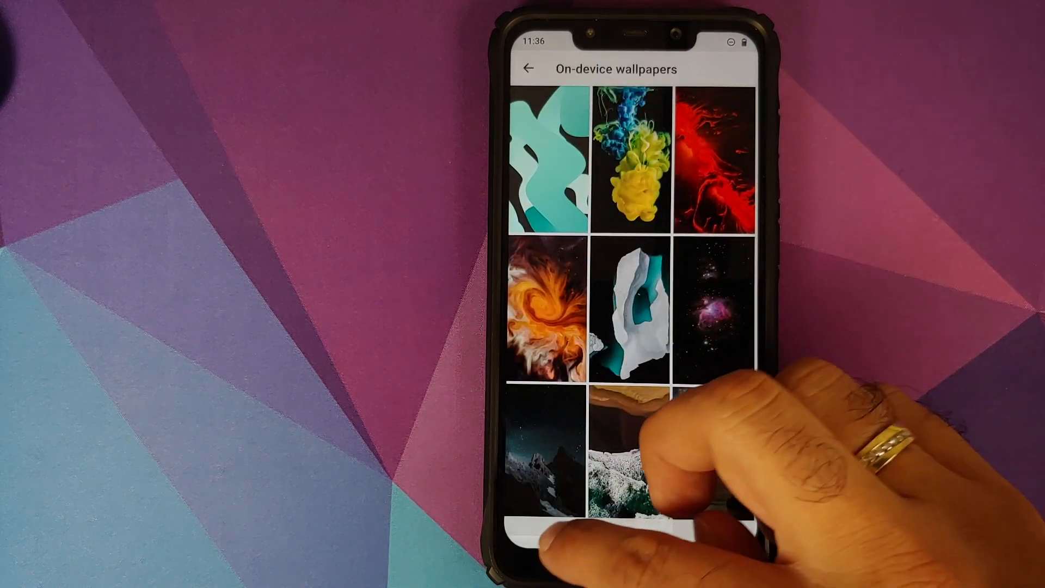
{"action": "left_click", "coordinate": [528, 69]}
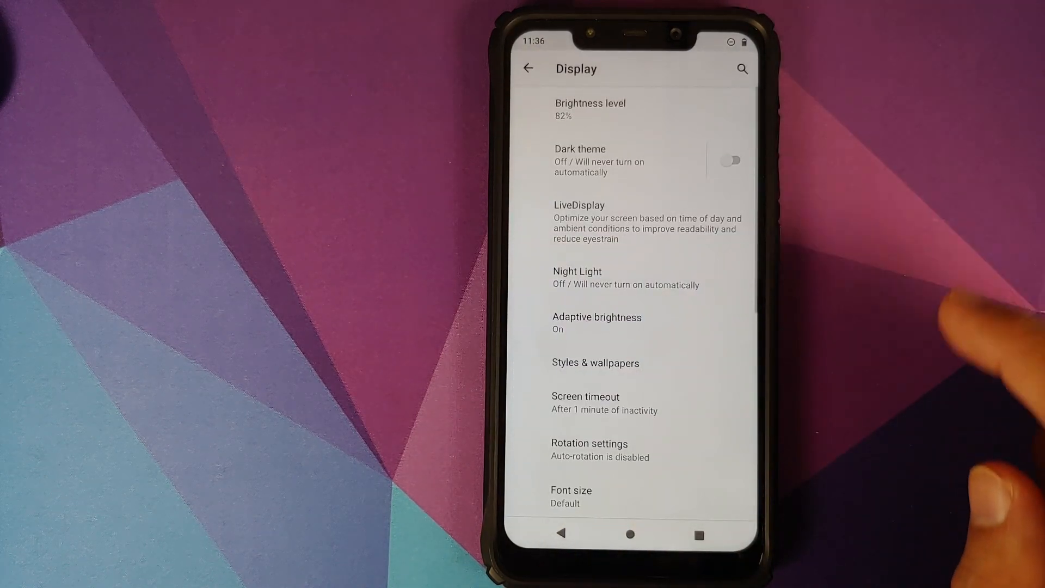
Check the screen rotation settings with auto-rotation off, then return to Display.
{"action": "scroll", "scroll_direction": "up", "scroll_amount": 3}
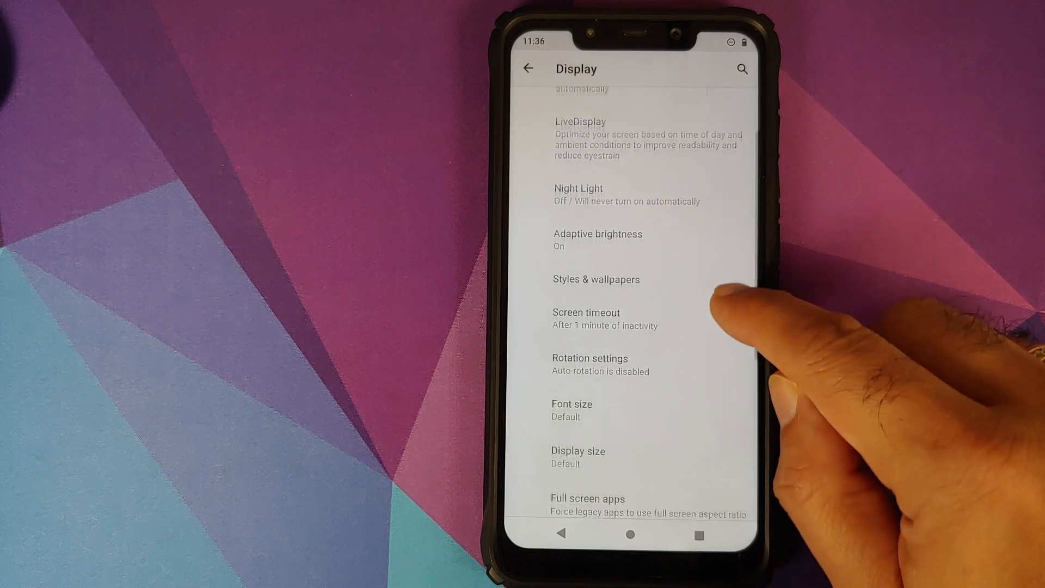
{"action": "left_click", "coordinate": [589, 363]}
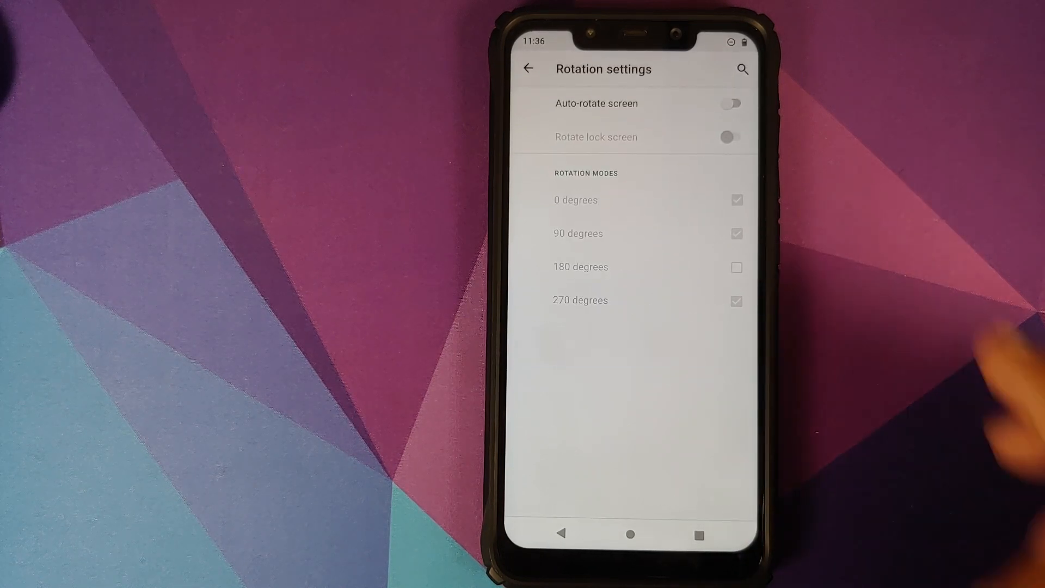
{"action": "left_click", "coordinate": [731, 103]}
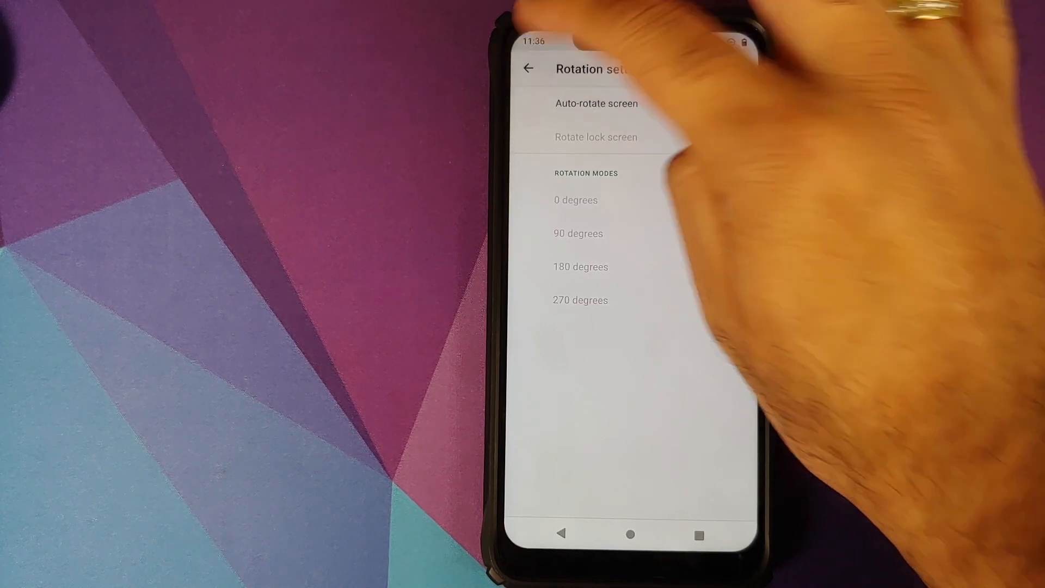
{"action": "left_click", "coordinate": [529, 68]}
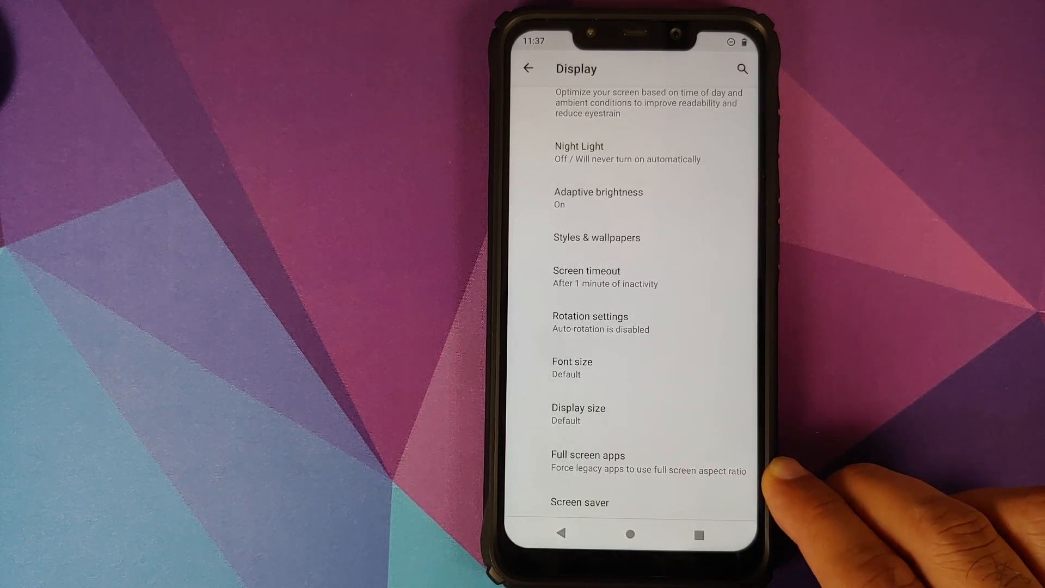
View the Full screen apps list with Clock and Email toggles, then leave it.
{"action": "left_click", "coordinate": [587, 461]}
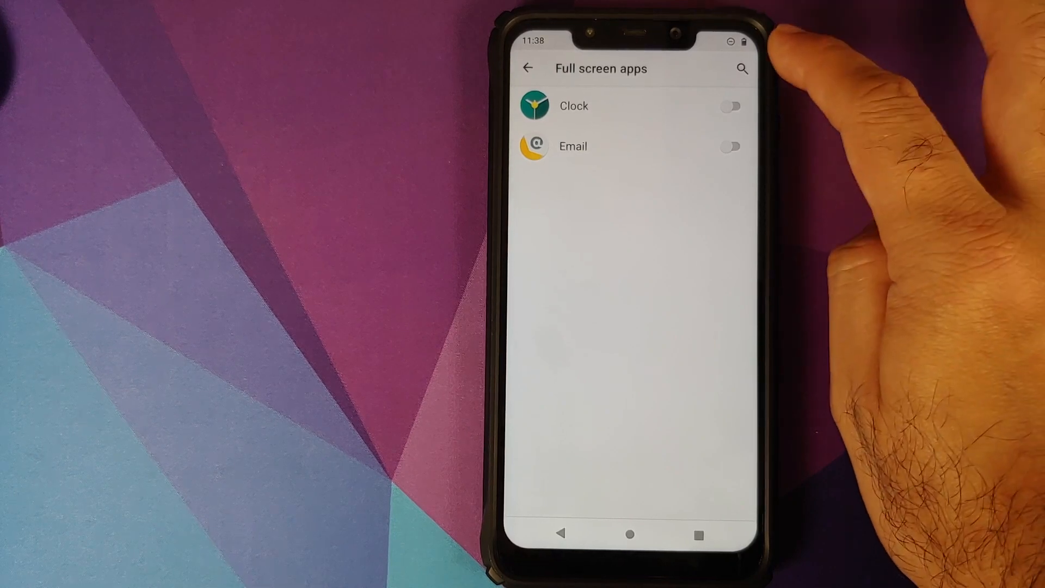
{"action": "left_click", "coordinate": [526, 67]}
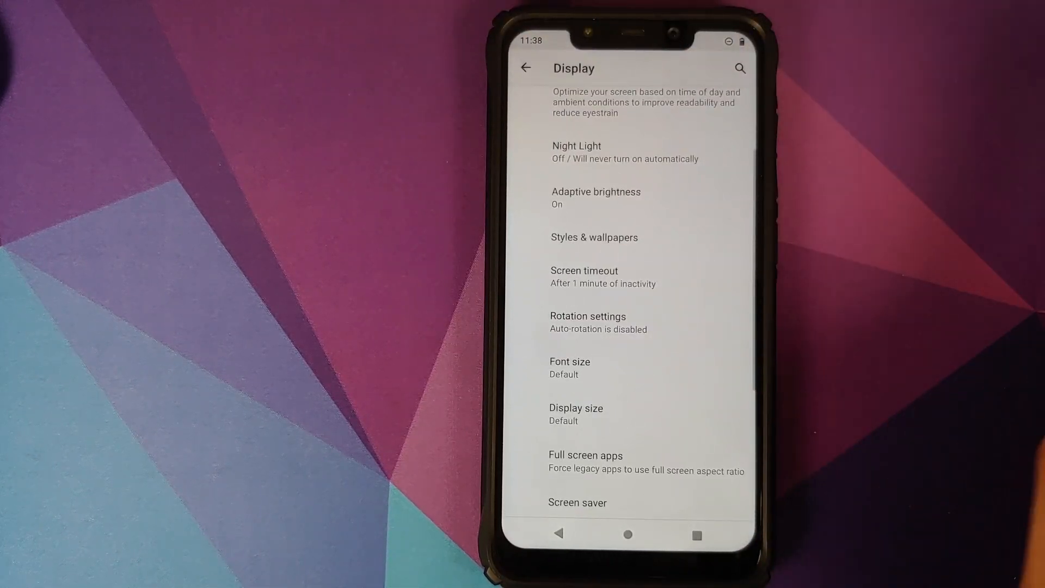
Review tap-to-wake and wake-on-plug options, then leave Display for the Sound settings.
{"action": "scroll", "scroll_direction": "down", "scroll_amount": 3}
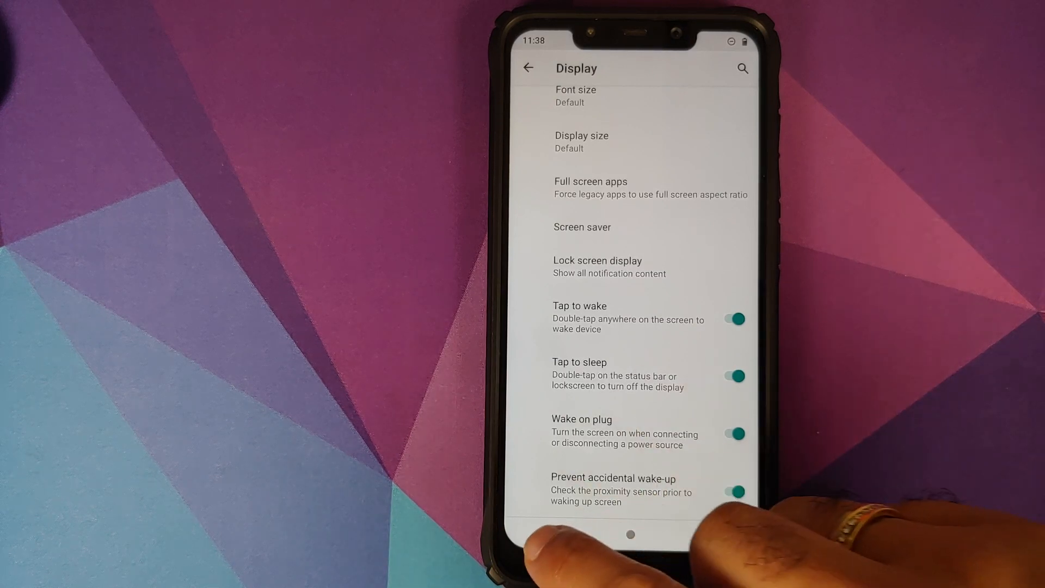
{"action": "left_click", "coordinate": [527, 68]}
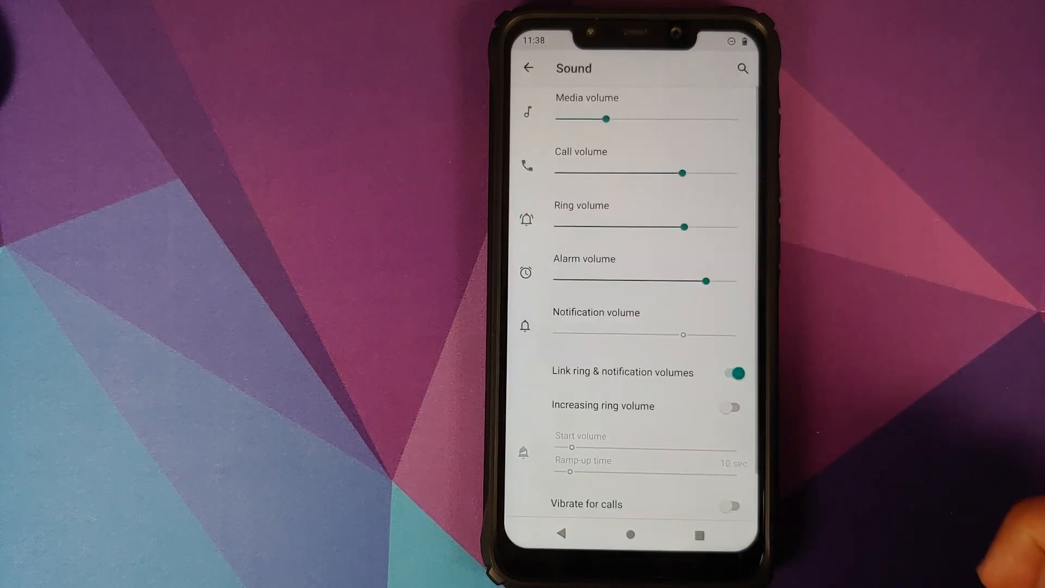
Toggle volume linking off and back on, enable Increasing ring volume, and leave Sound.
{"action": "left_click", "coordinate": [731, 373]}
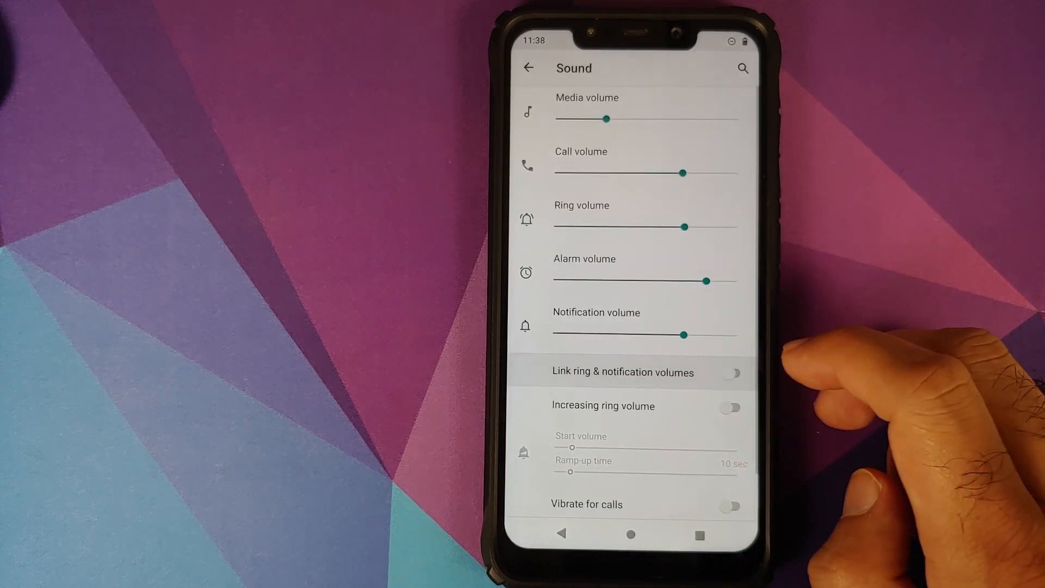
{"action": "left_click", "coordinate": [731, 372]}
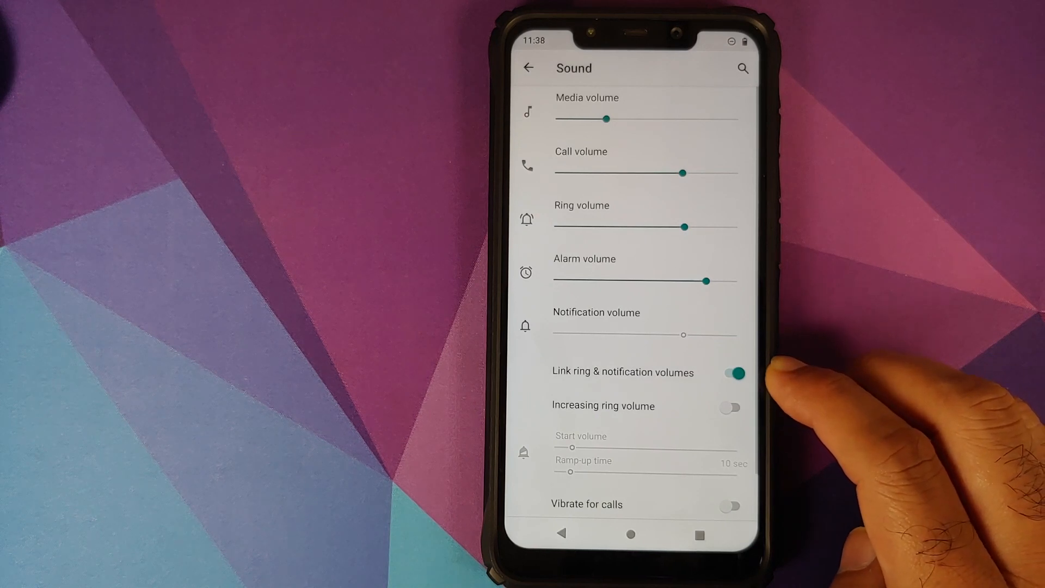
{"action": "left_click", "coordinate": [733, 372]}
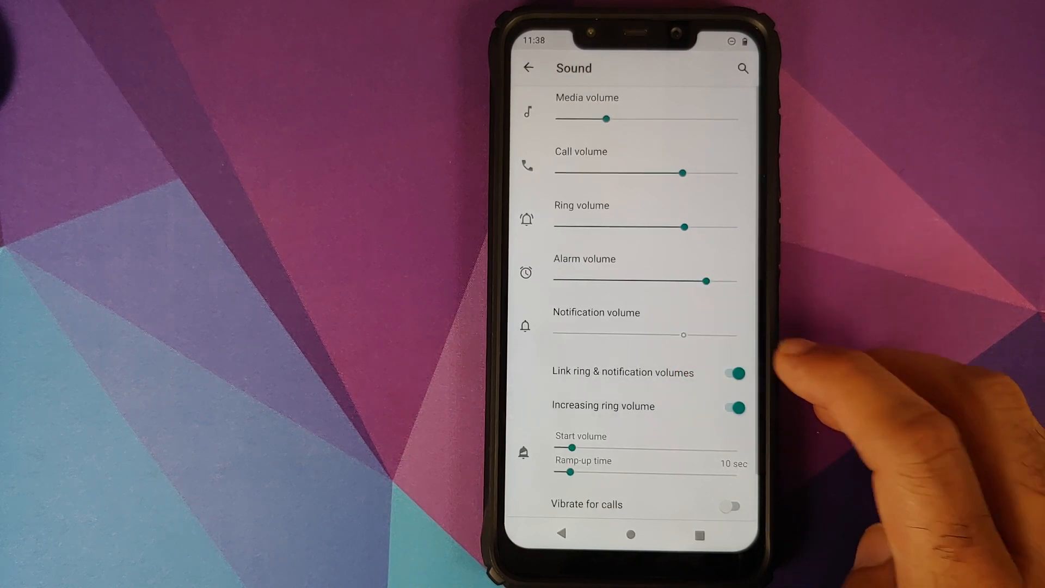
{"action": "scroll", "scroll_direction": "up", "scroll_amount": 3}
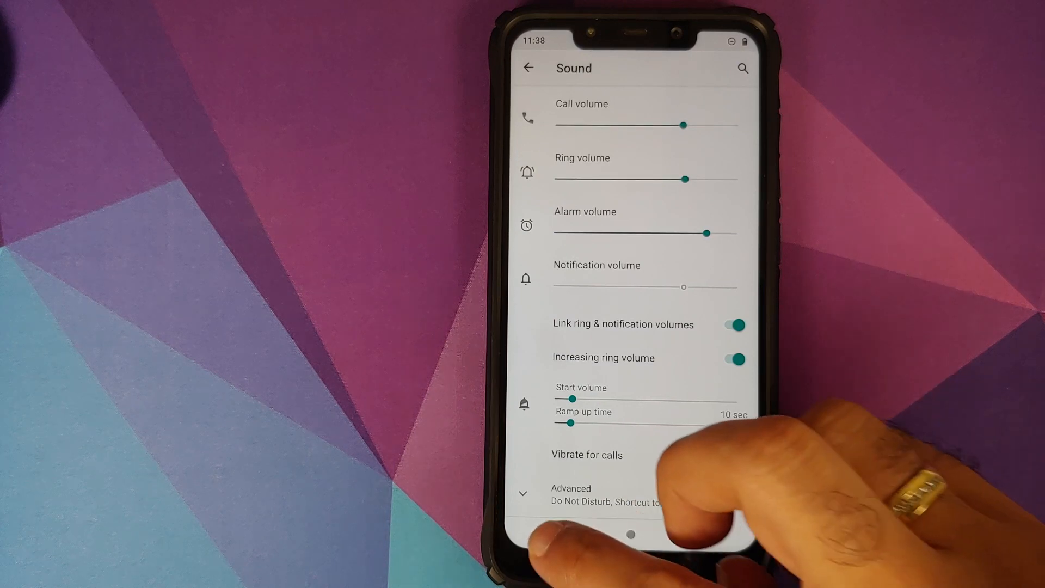
{"action": "left_click", "coordinate": [529, 68]}
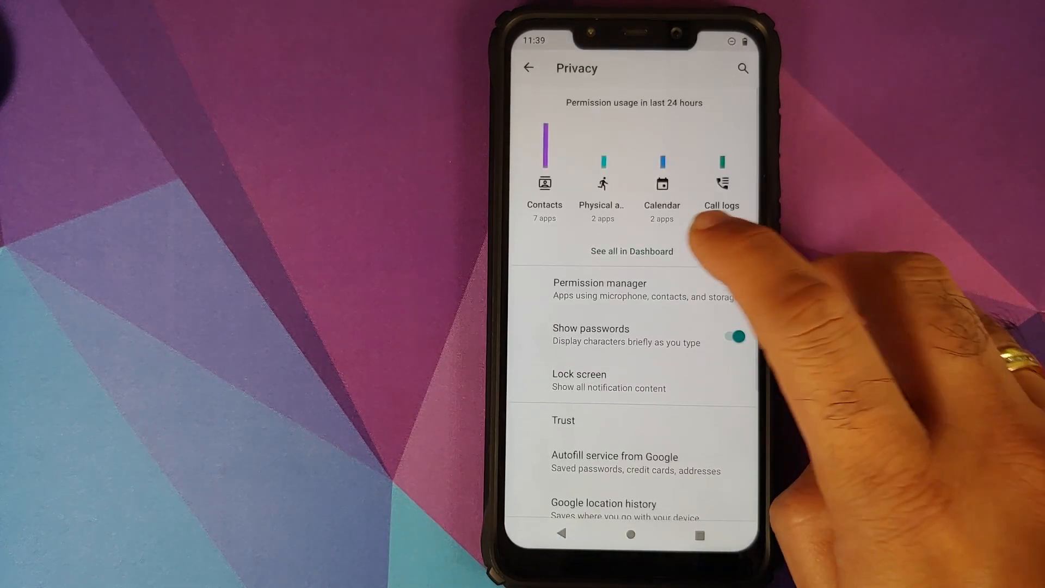
{"action": "mouse_move", "coordinate": [693, 253]}
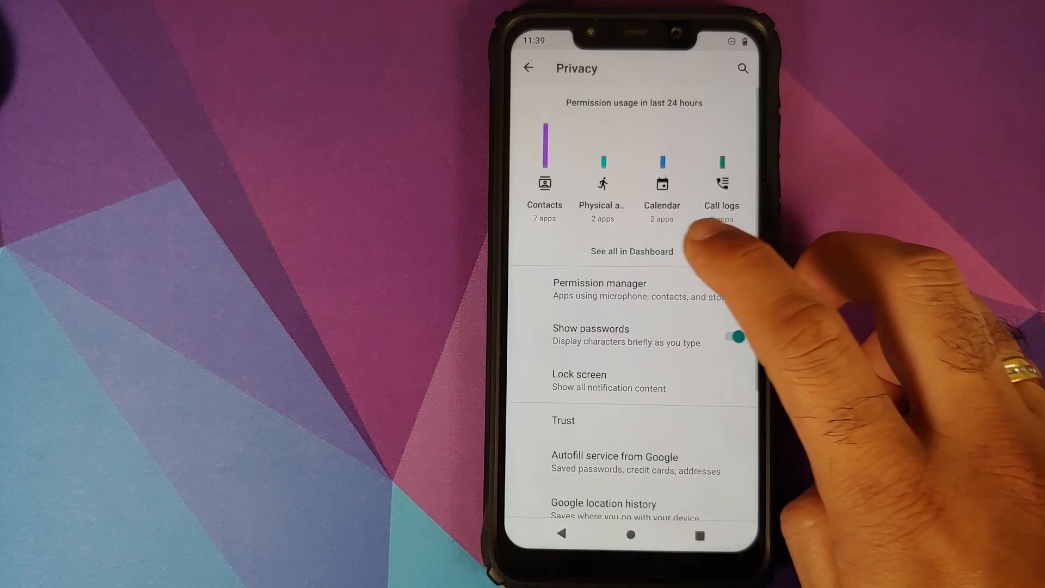
View the full permission Dashboard and expand System UI's recent permission access.
{"action": "left_click", "coordinate": [631, 251]}
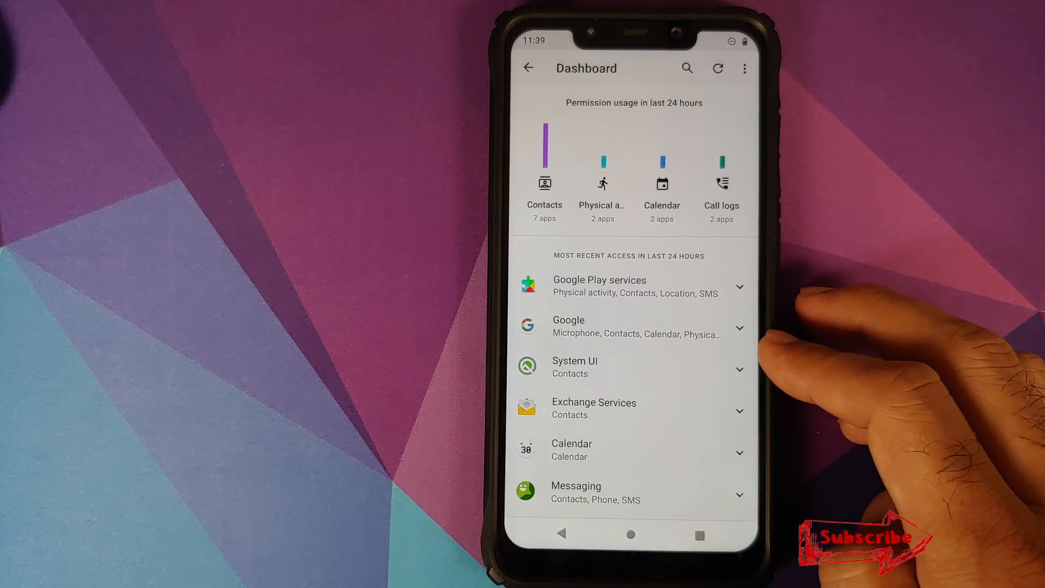
{"action": "left_click", "coordinate": [631, 367]}
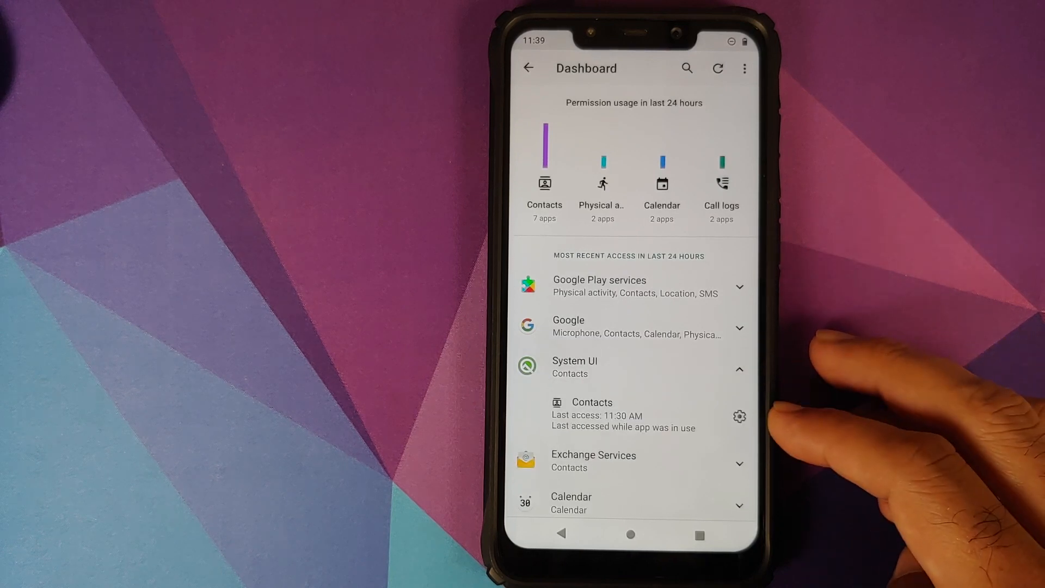
{"action": "left_click", "coordinate": [738, 415]}
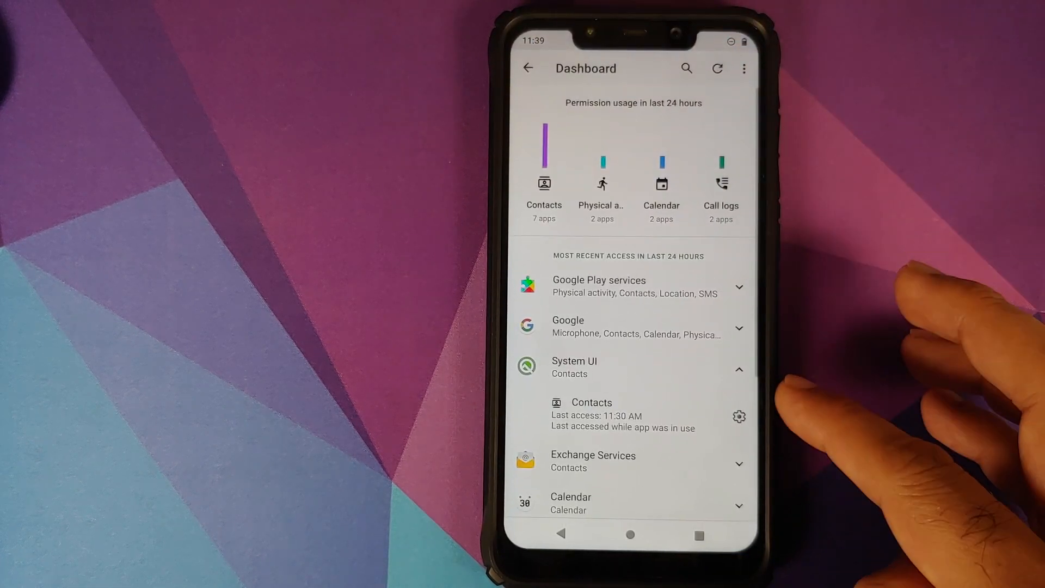
{"action": "mouse_move", "coordinate": [745, 68]}
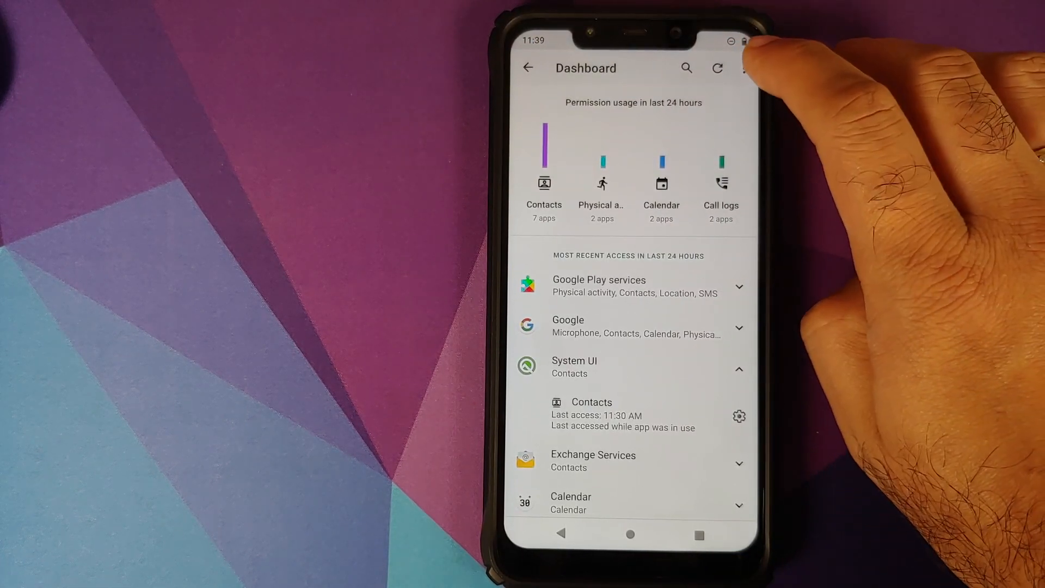
Reach the Dashboard's Advanced settings via the overflow menu, then leave them unchanged.
{"action": "left_click", "coordinate": [745, 67]}
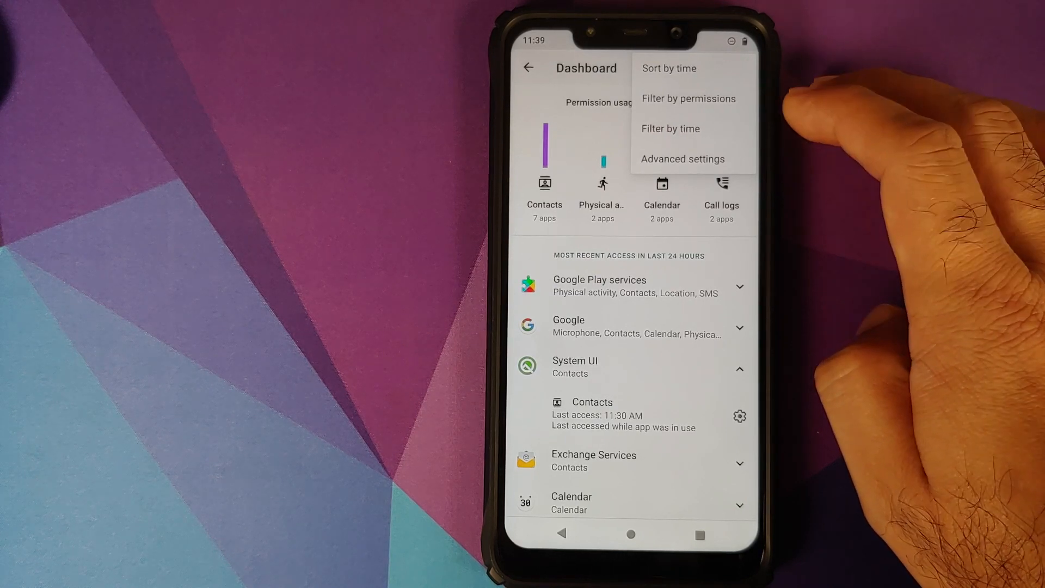
{"action": "left_click", "coordinate": [682, 159]}
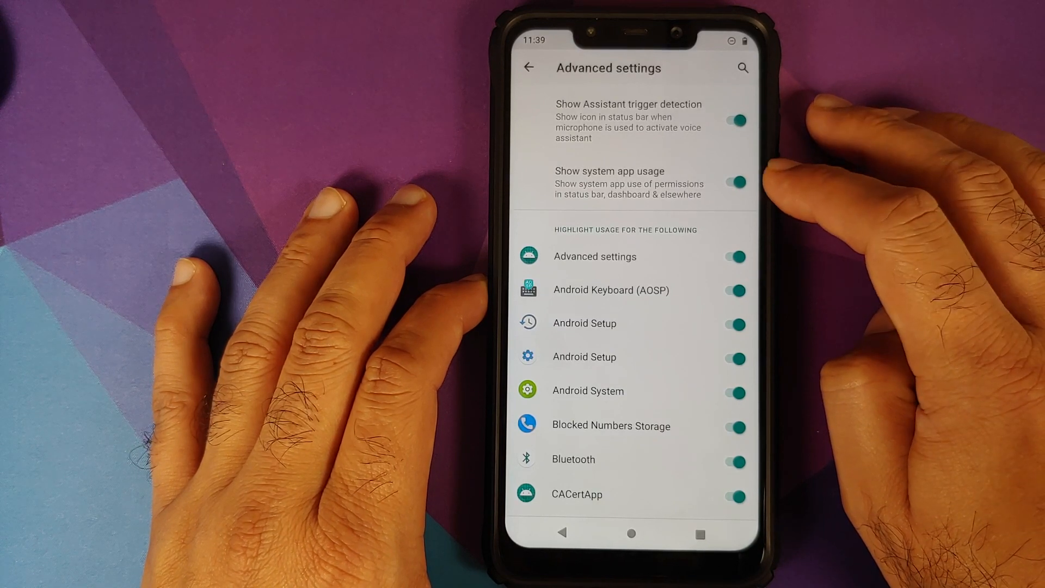
{"action": "left_click", "coordinate": [735, 181]}
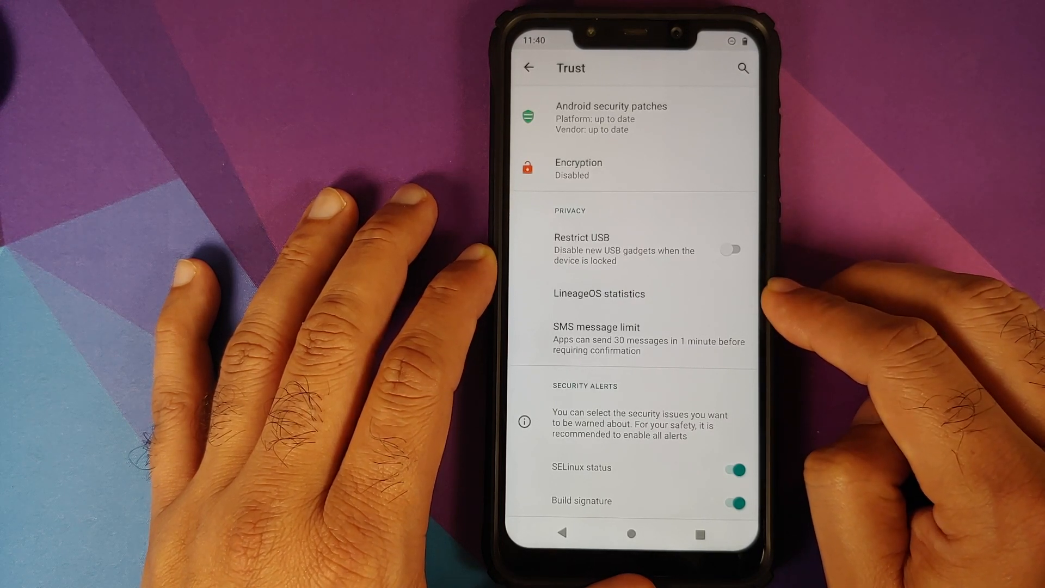
{"action": "mouse_move", "coordinate": [867, 367]}
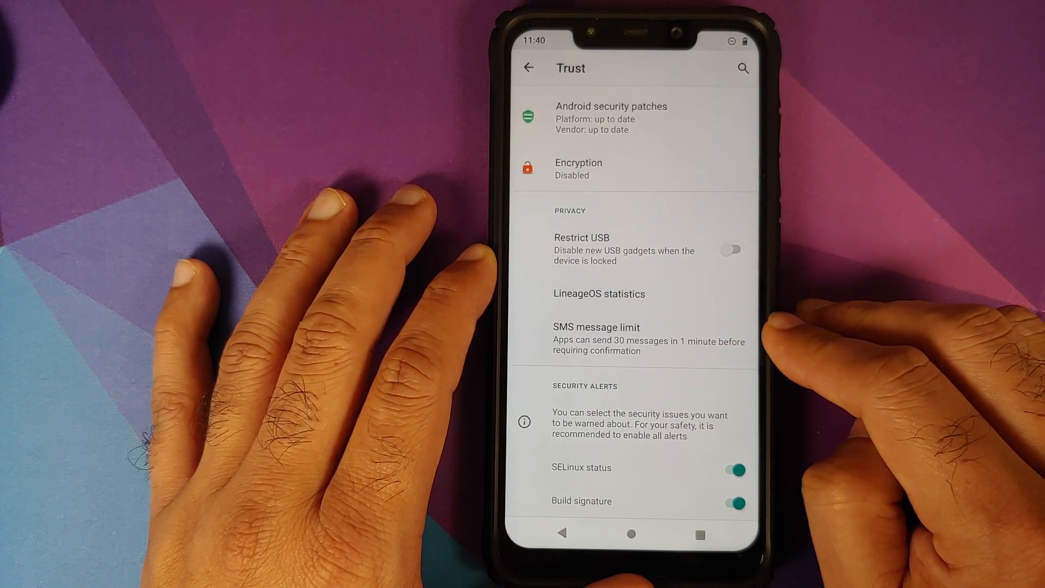
View the Trust page entries, return to System, and go to the Buttons settings.
{"action": "left_click", "coordinate": [596, 326]}
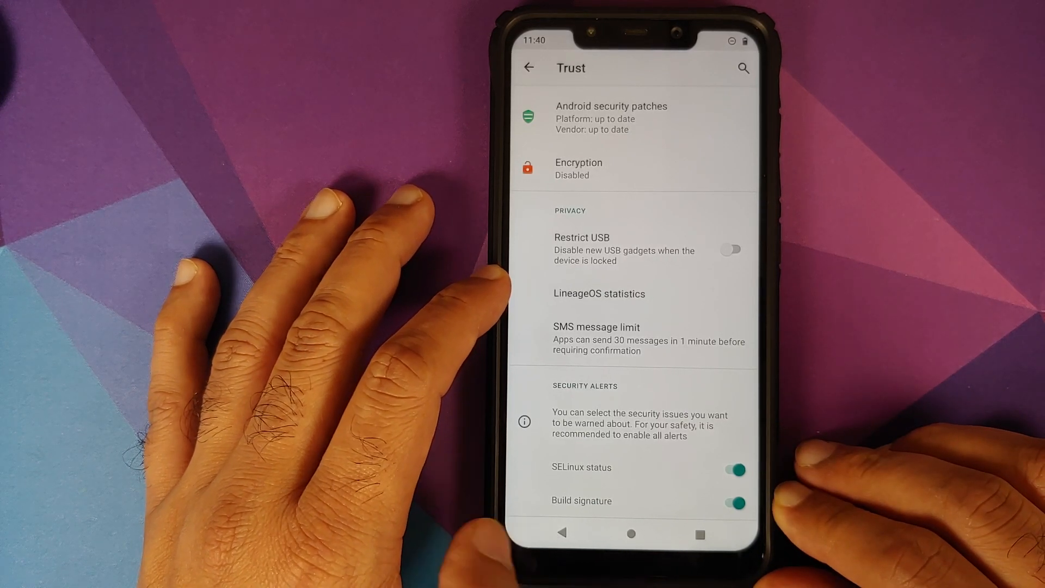
{"action": "left_click", "coordinate": [529, 68]}
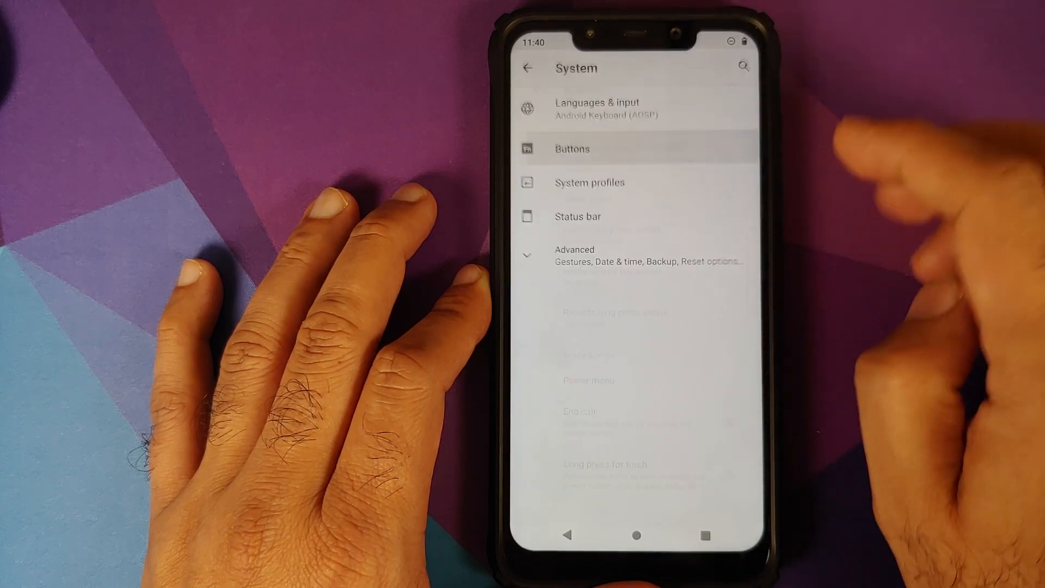
{"action": "left_click", "coordinate": [571, 149]}
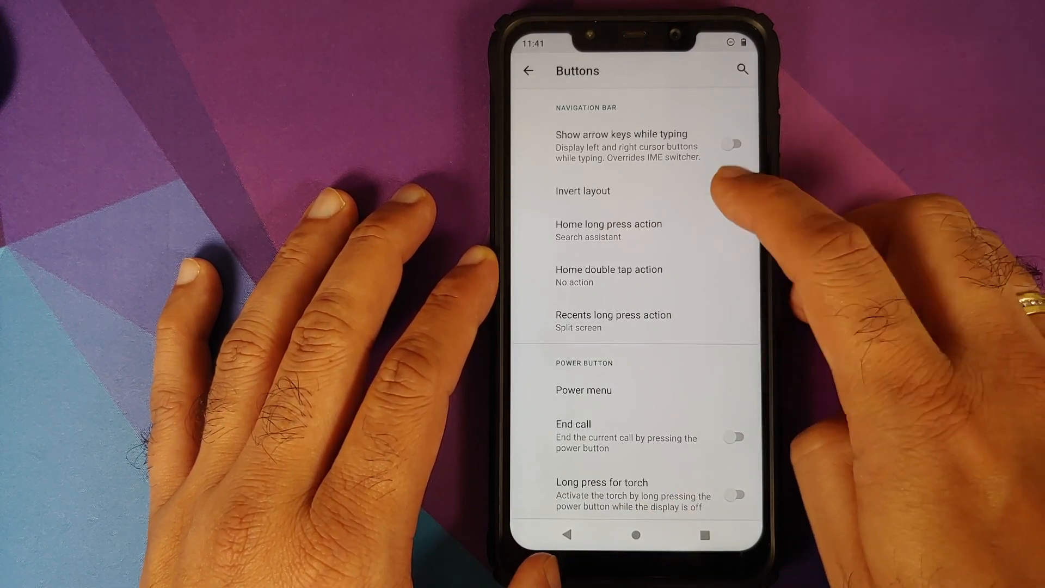
{"action": "left_click", "coordinate": [733, 188]}
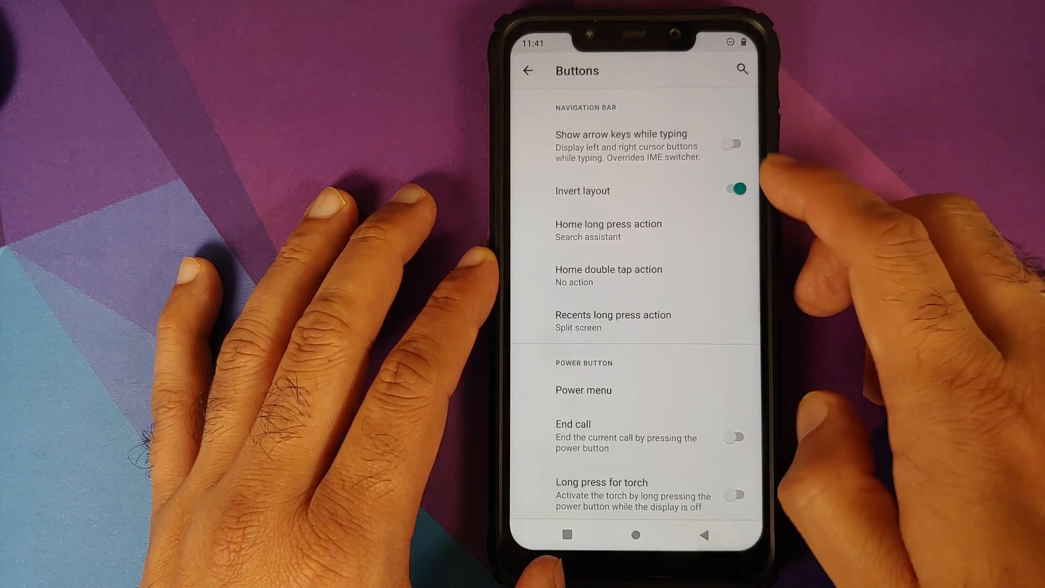
{"action": "left_click", "coordinate": [731, 188]}
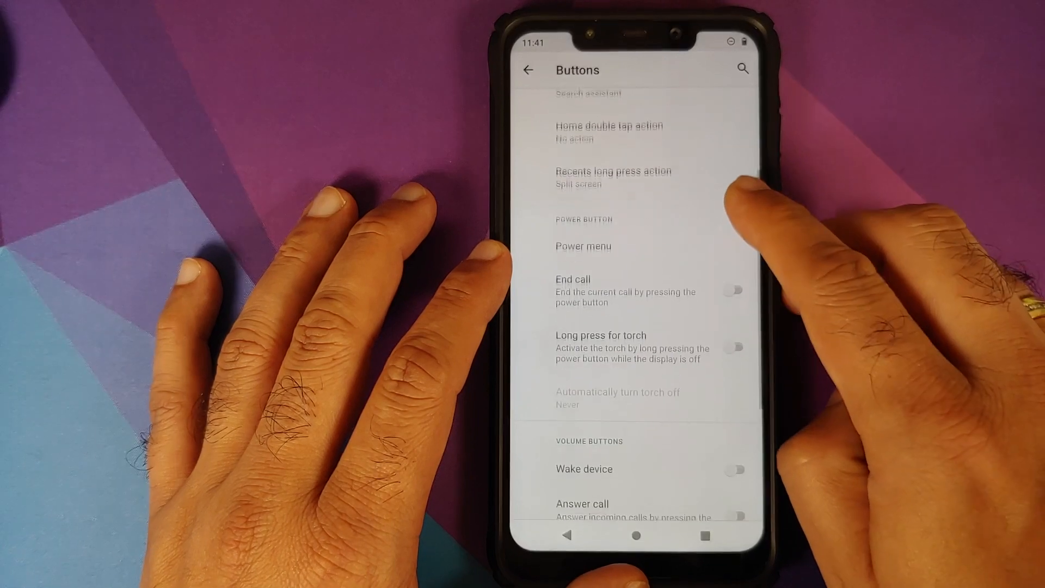
{"action": "left_click", "coordinate": [583, 246]}
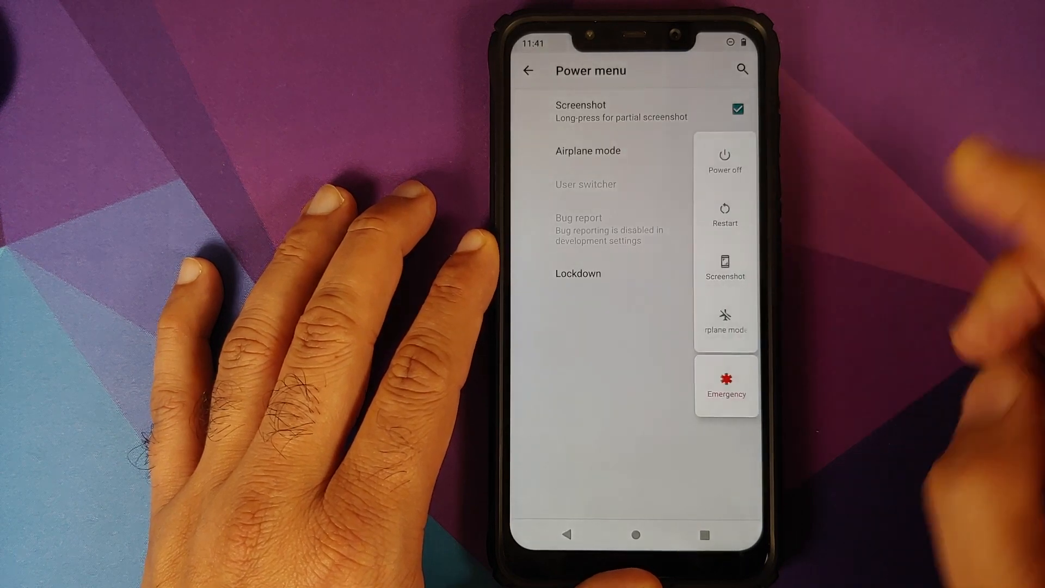
{"action": "left_click", "coordinate": [527, 71]}
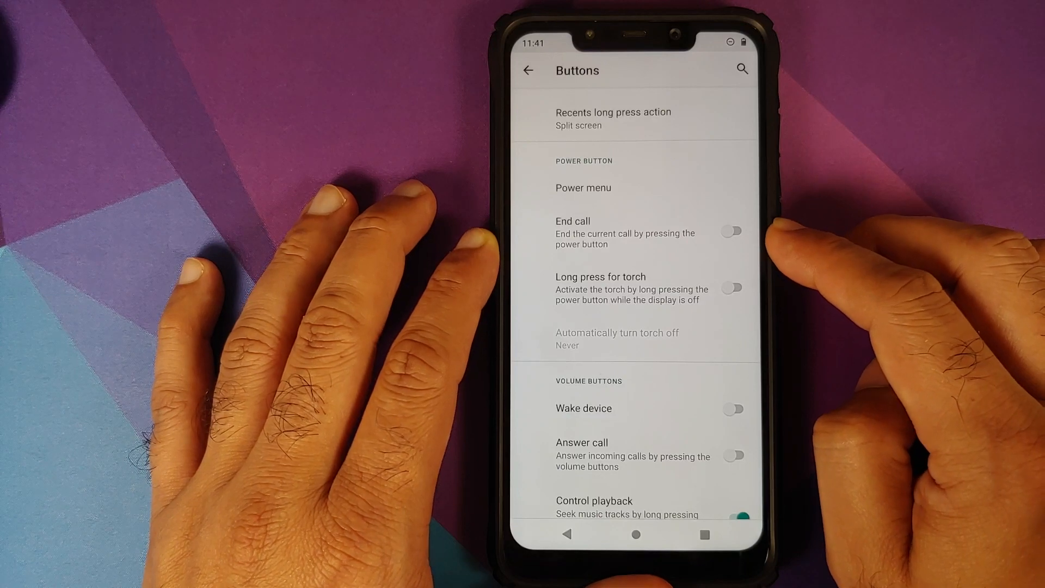
{"action": "left_click", "coordinate": [733, 288]}
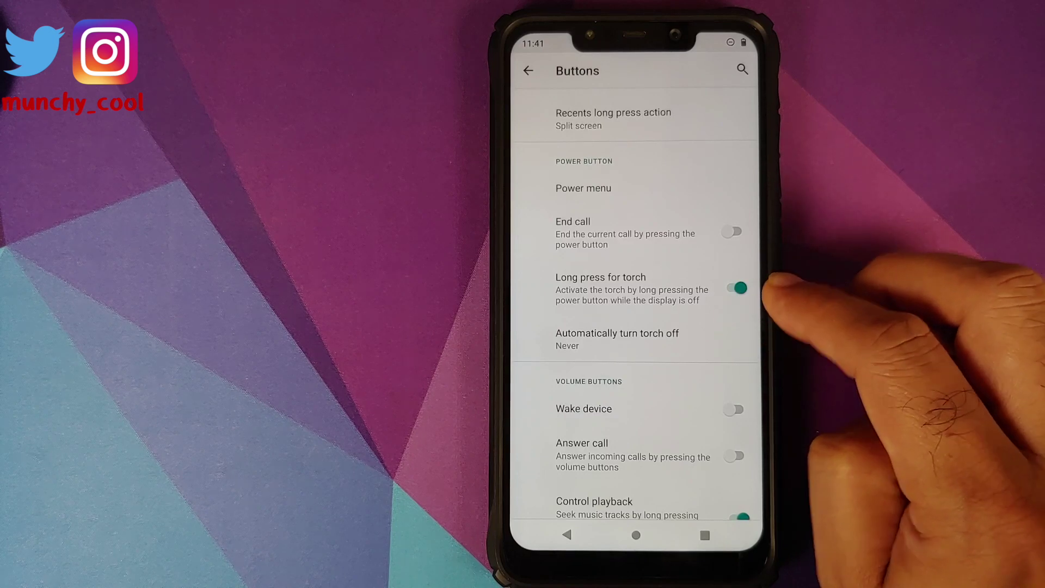
{"action": "left_click", "coordinate": [616, 340]}
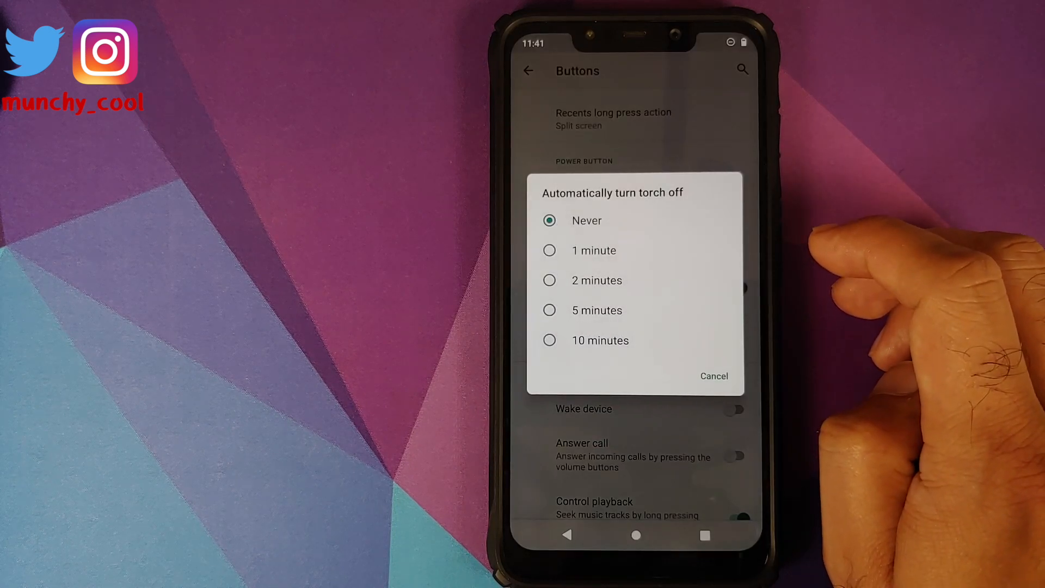
{"action": "left_click", "coordinate": [714, 375]}
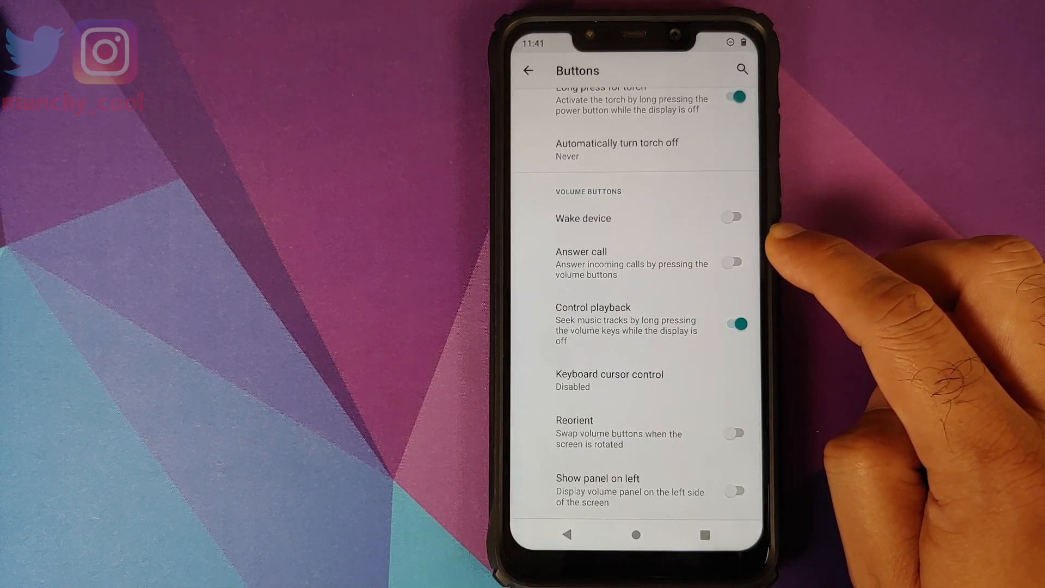
{"action": "mouse_move", "coordinate": [800, 266]}
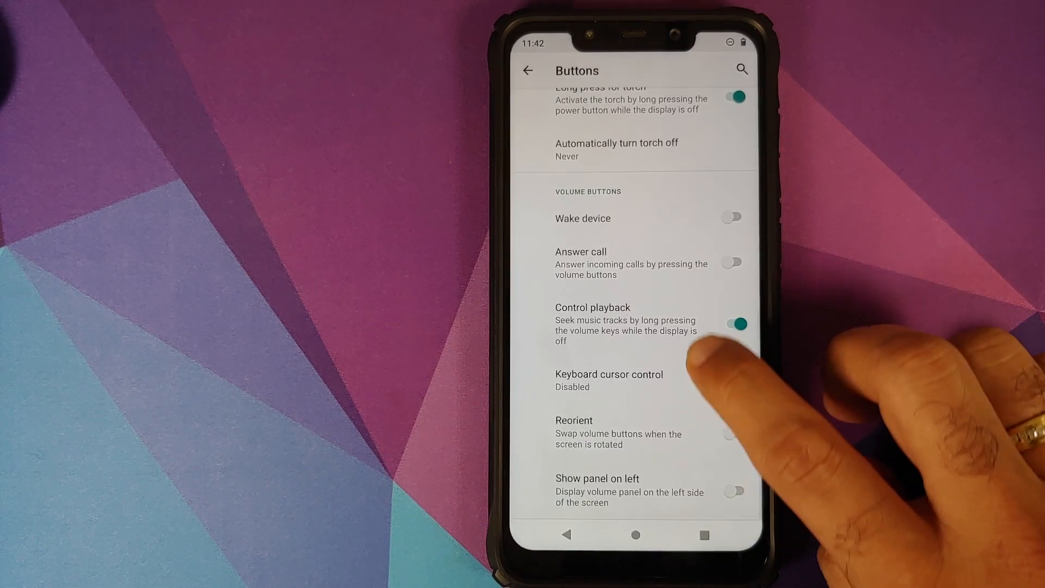
Keep keyboard cursor control Disabled and toggle 'Show panel on left' on and back off.
{"action": "left_click", "coordinate": [608, 380]}
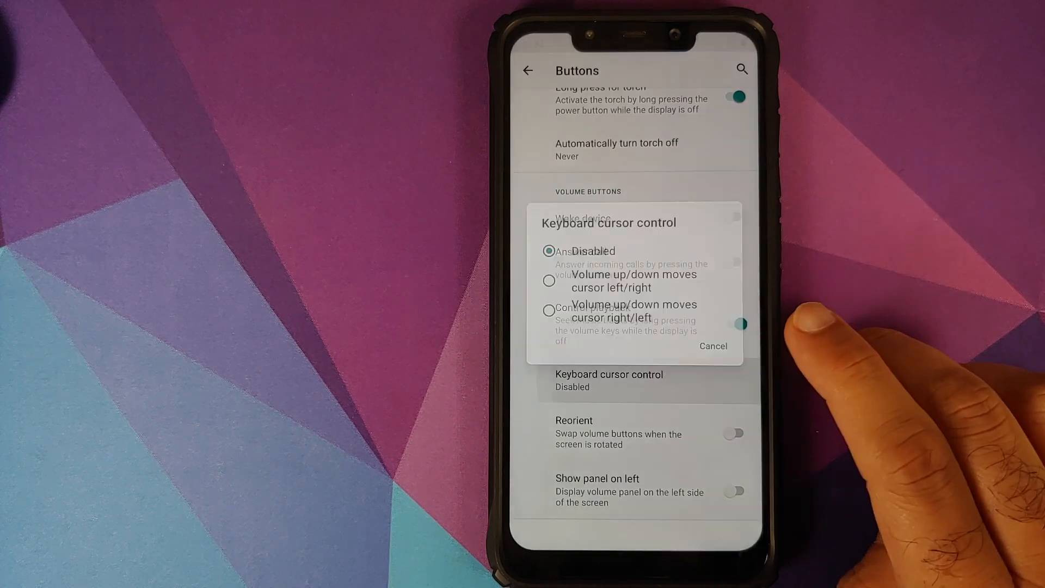
{"action": "left_click", "coordinate": [712, 346]}
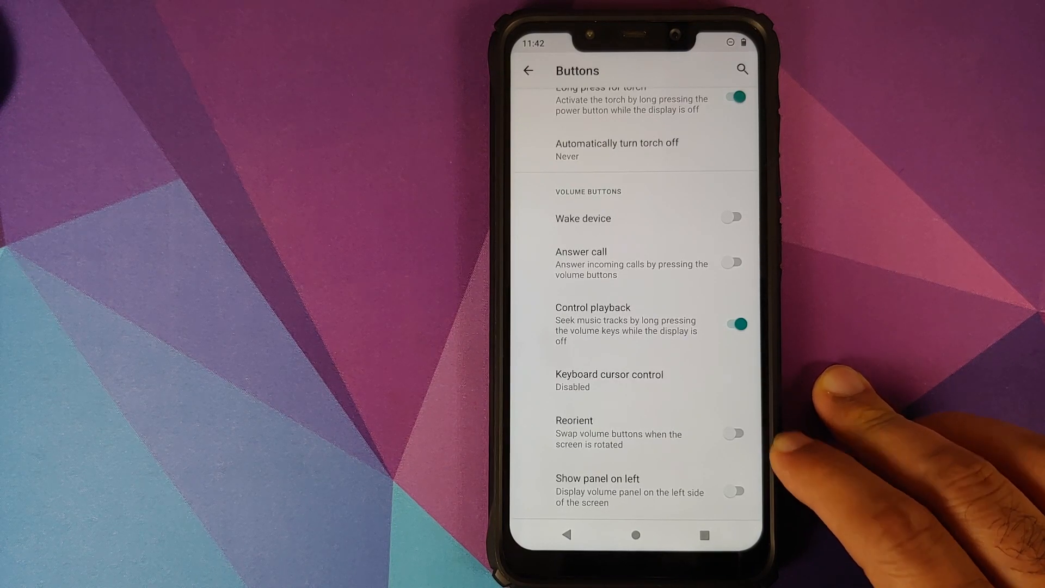
{"action": "mouse_move", "coordinate": [832, 433]}
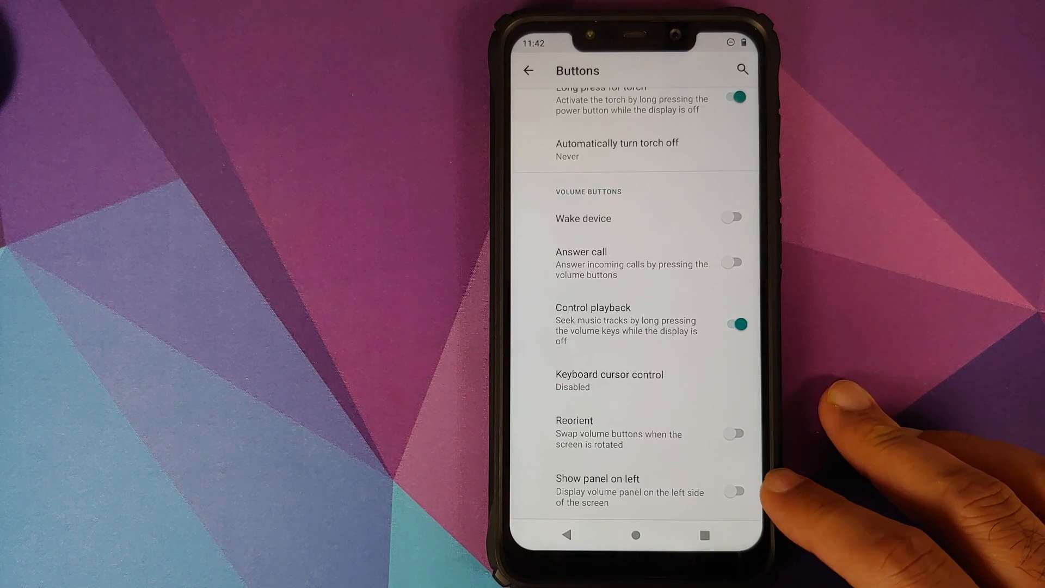
{"action": "left_click", "coordinate": [735, 490]}
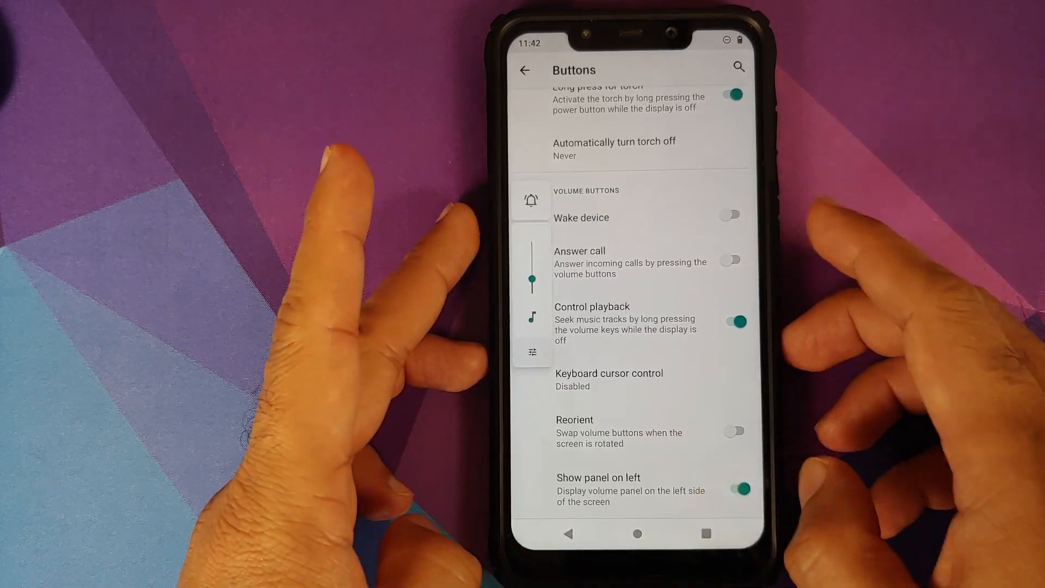
{"action": "left_click", "coordinate": [733, 487]}
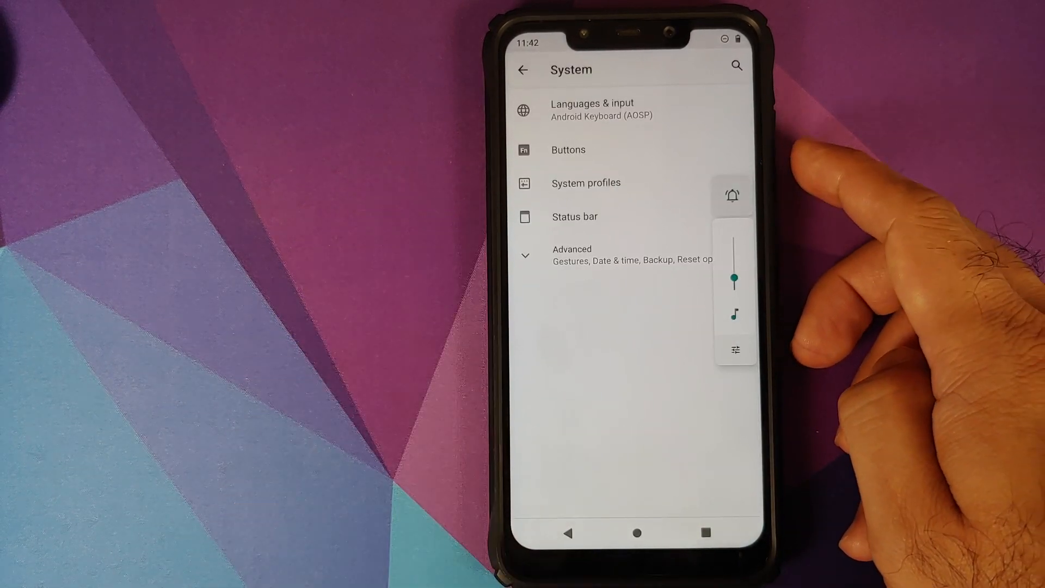
View the Automobile profile's triggers, then expand System's Advanced entries.
{"action": "left_click", "coordinate": [586, 182]}
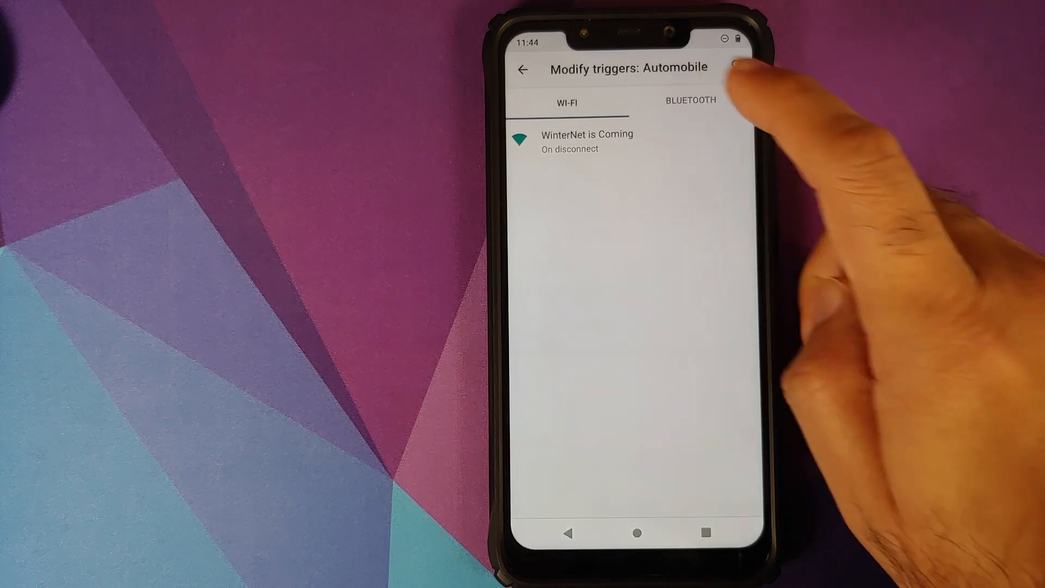
{"action": "left_click", "coordinate": [587, 141]}
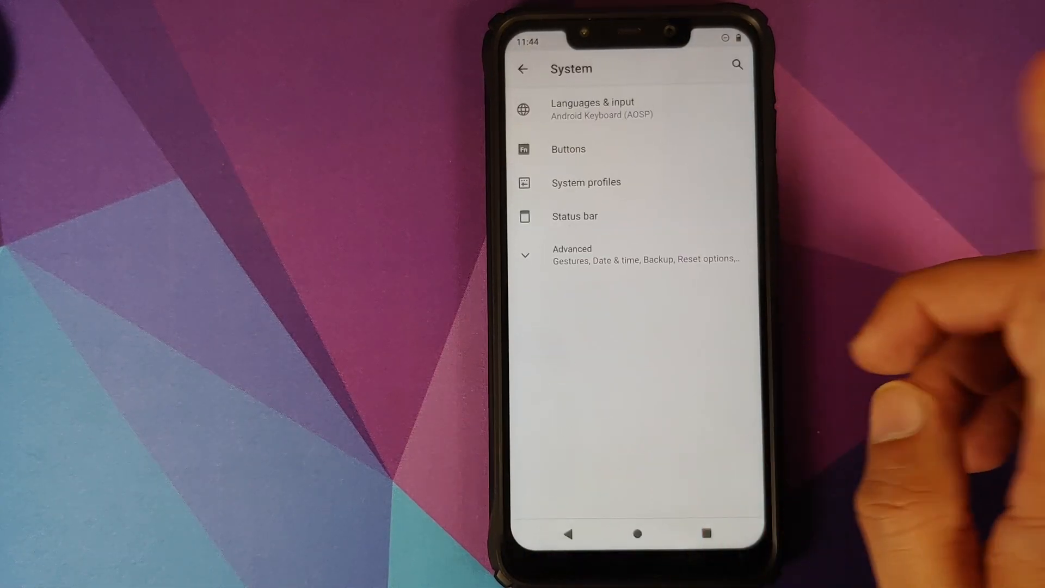
{"action": "left_click", "coordinate": [572, 253]}
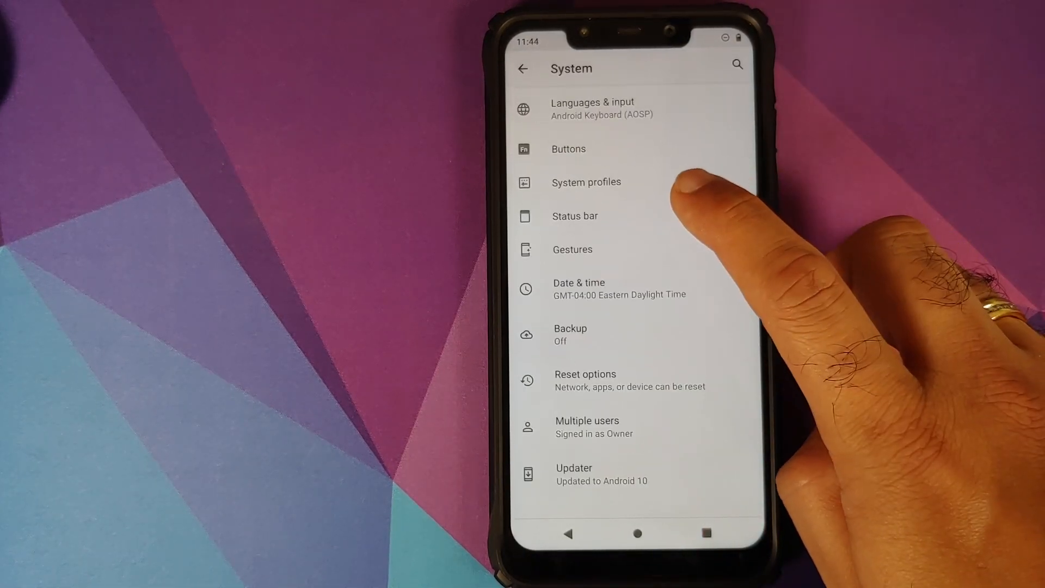
Review the Status bar settings and its System icons list.
{"action": "left_click", "coordinate": [575, 216]}
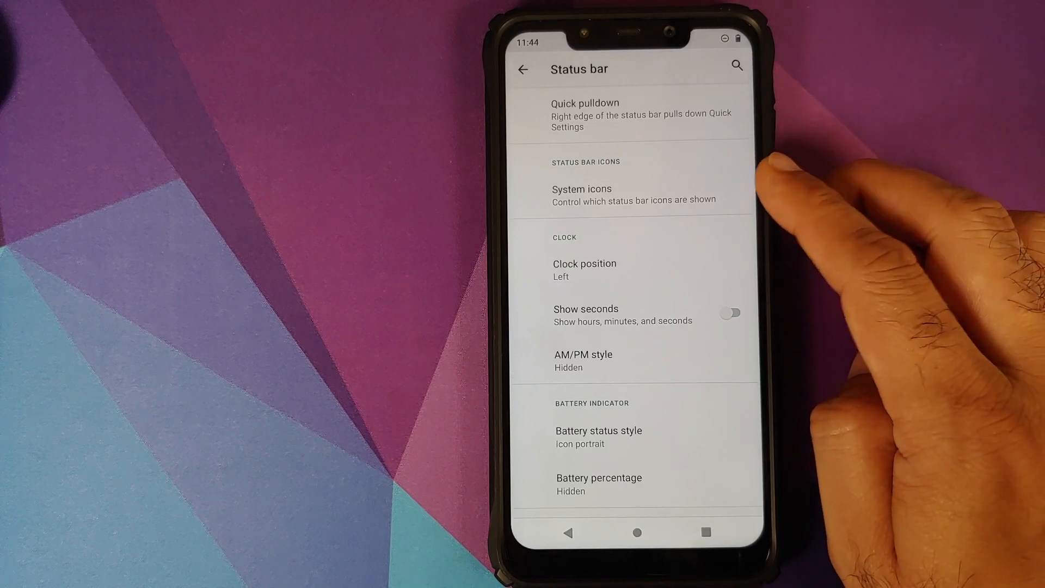
{"action": "left_click", "coordinate": [634, 193]}
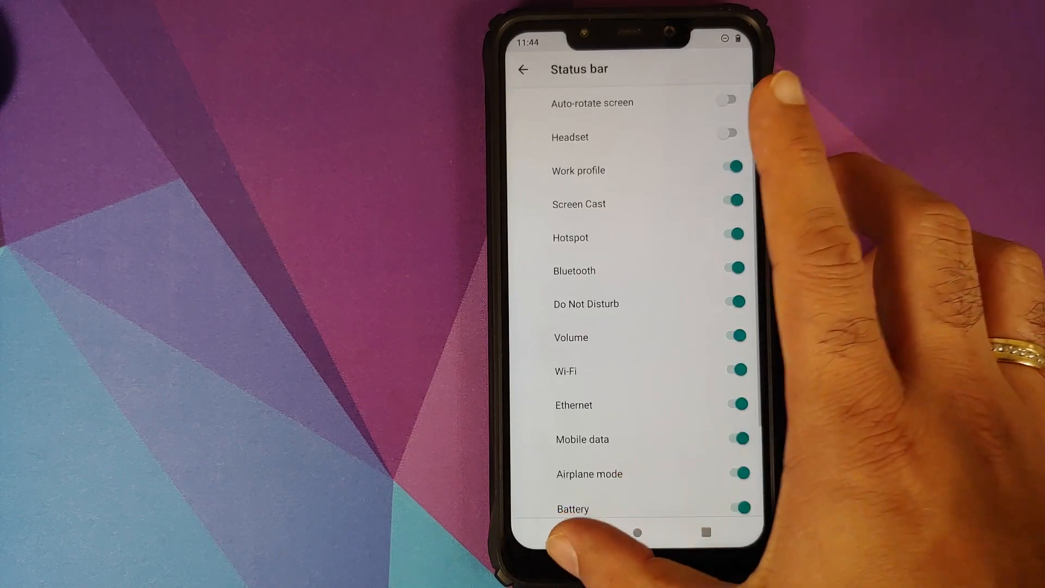
{"action": "scroll", "scroll_direction": "up", "scroll_amount": 3}
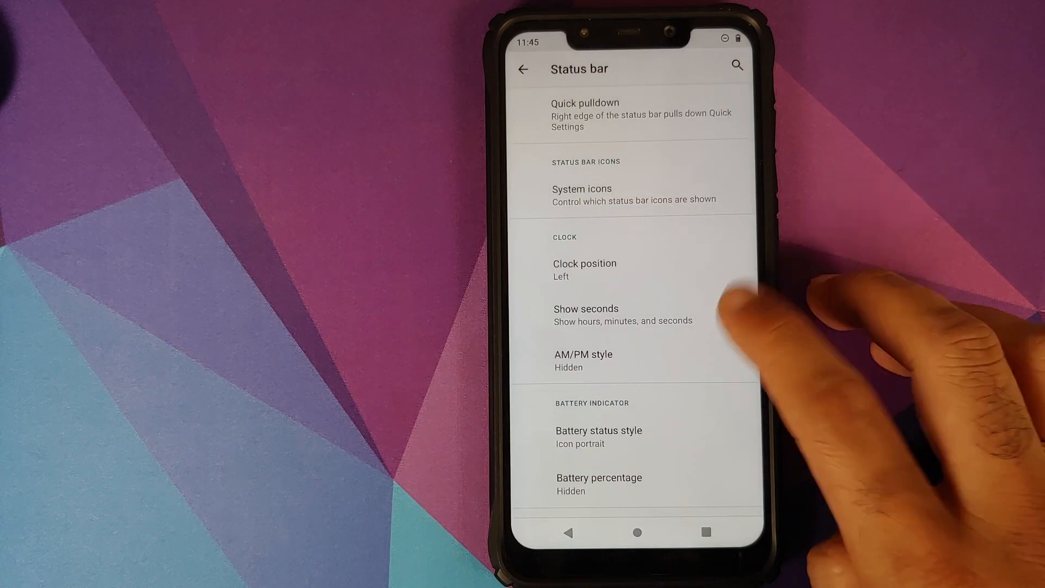
Toggle Show seconds, leave AM/PM style Hidden, then move on to Gestures.
{"action": "left_click", "coordinate": [733, 314]}
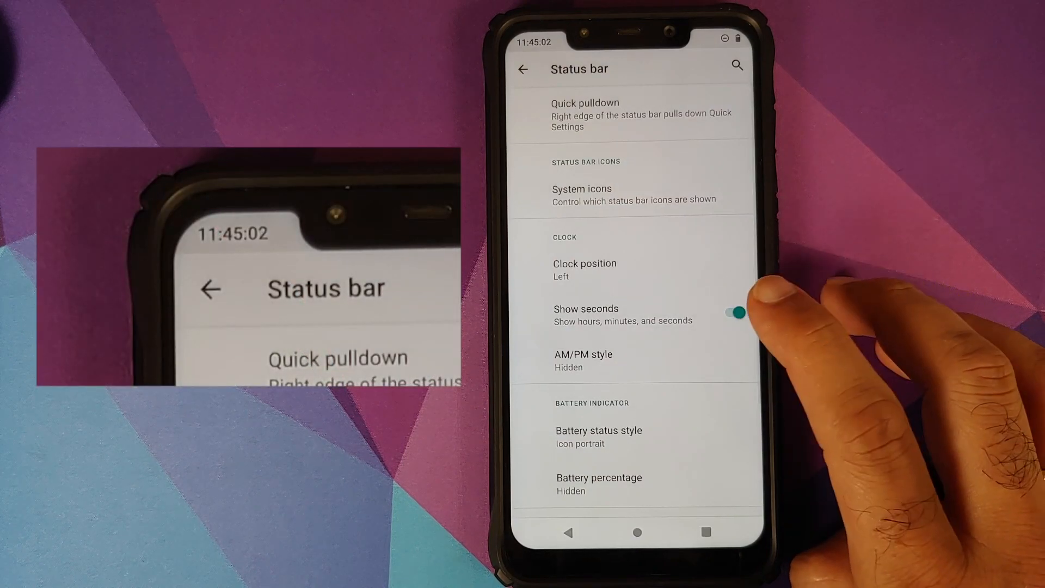
{"action": "left_click", "coordinate": [584, 360]}
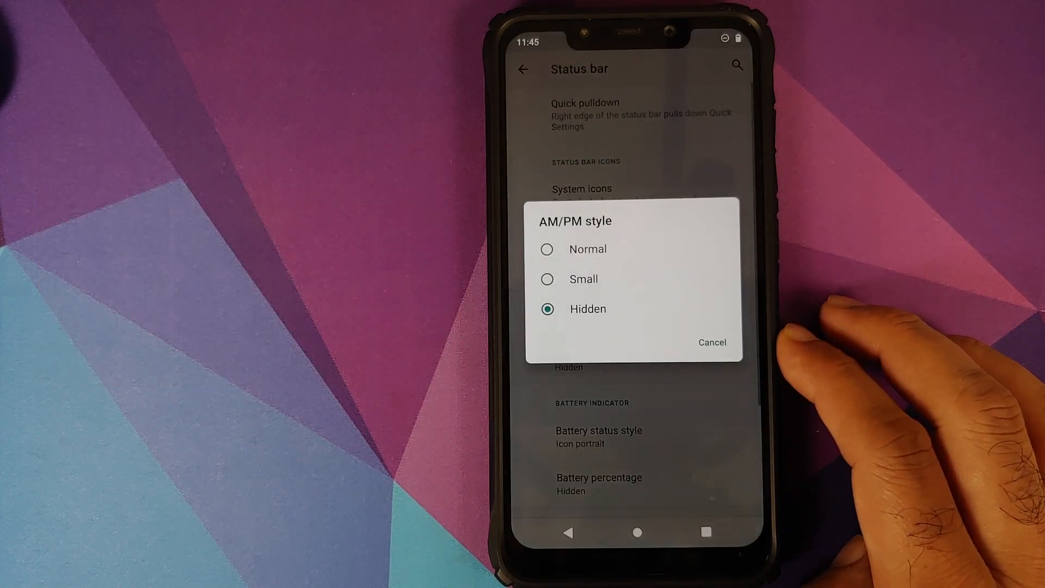
{"action": "left_click", "coordinate": [711, 342]}
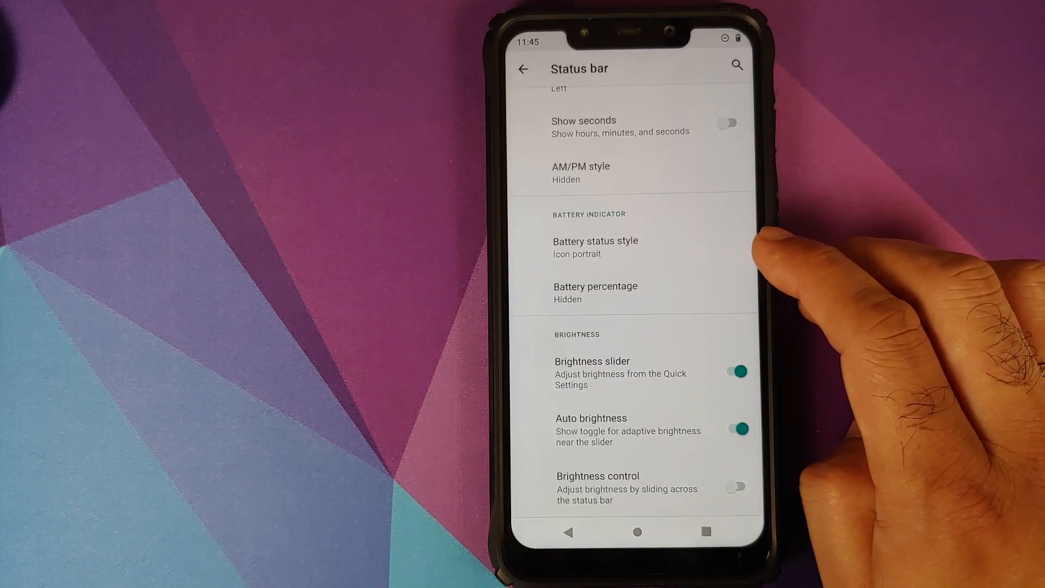
{"action": "left_click", "coordinate": [596, 247]}
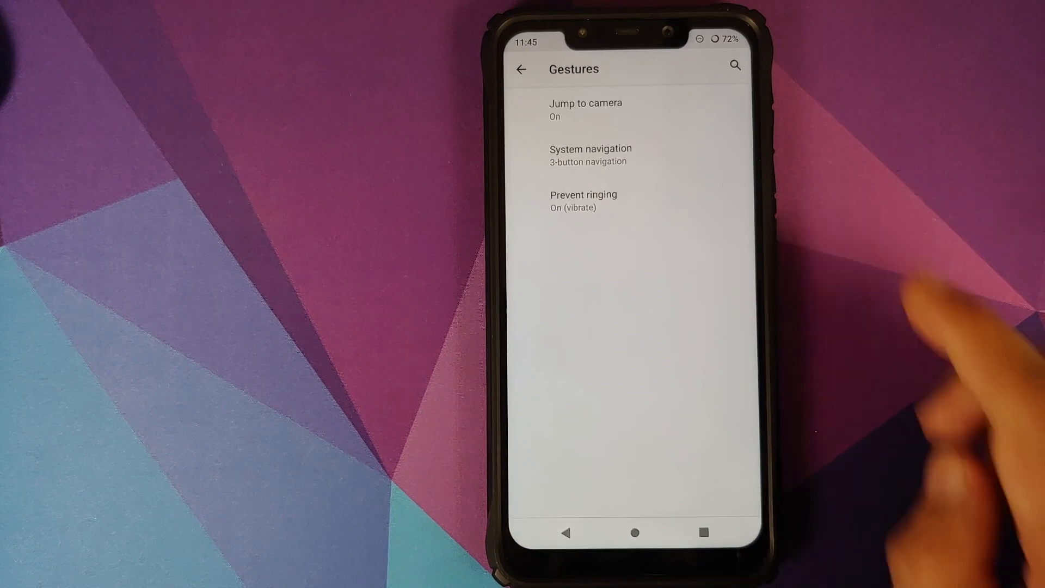
Switch System navigation to Gesture navigation and confirm the back sensitivity level.
{"action": "left_click", "coordinate": [590, 155]}
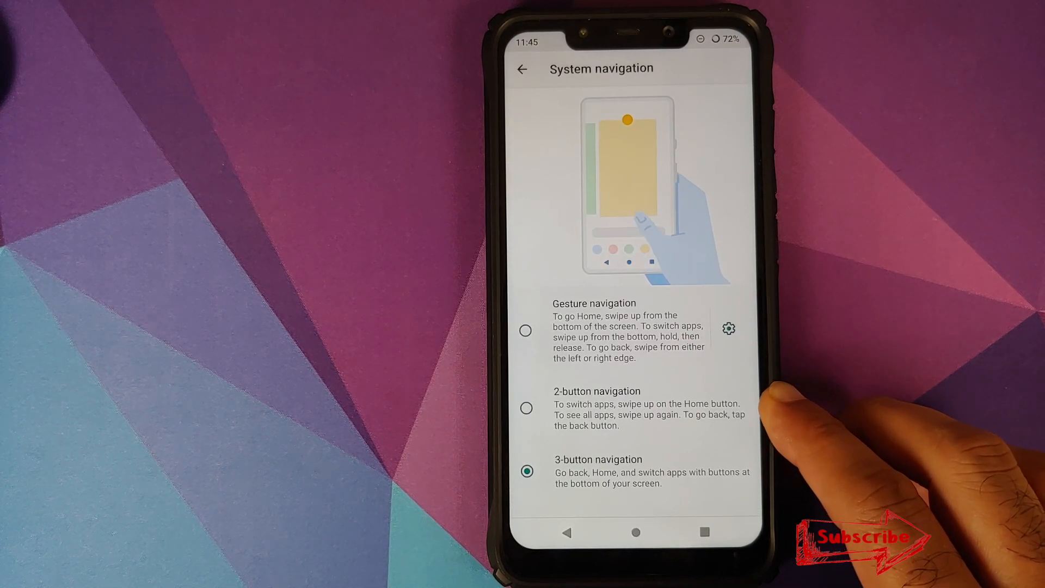
{"action": "left_click", "coordinate": [524, 329]}
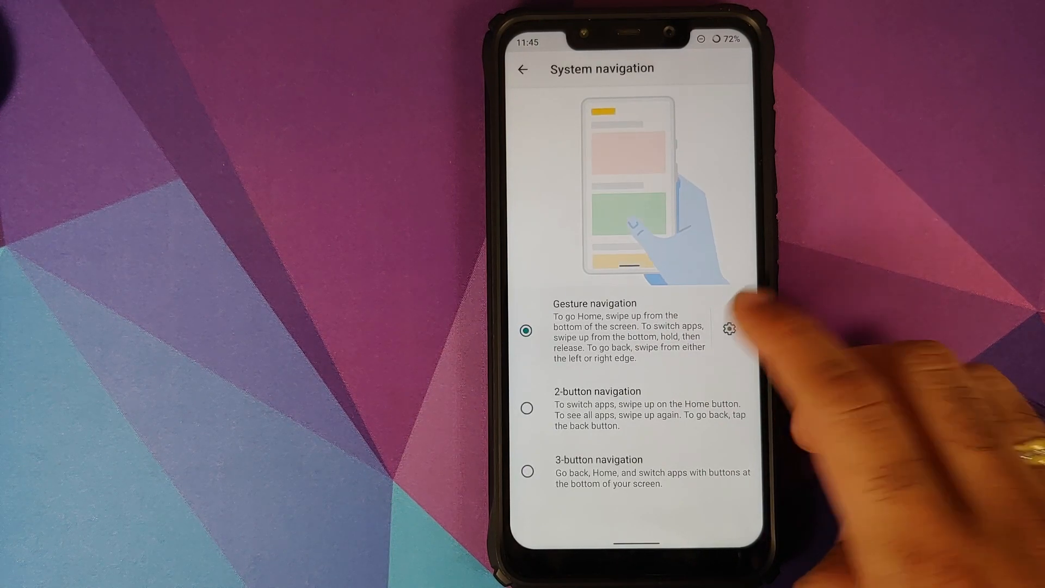
{"action": "left_click", "coordinate": [729, 329]}
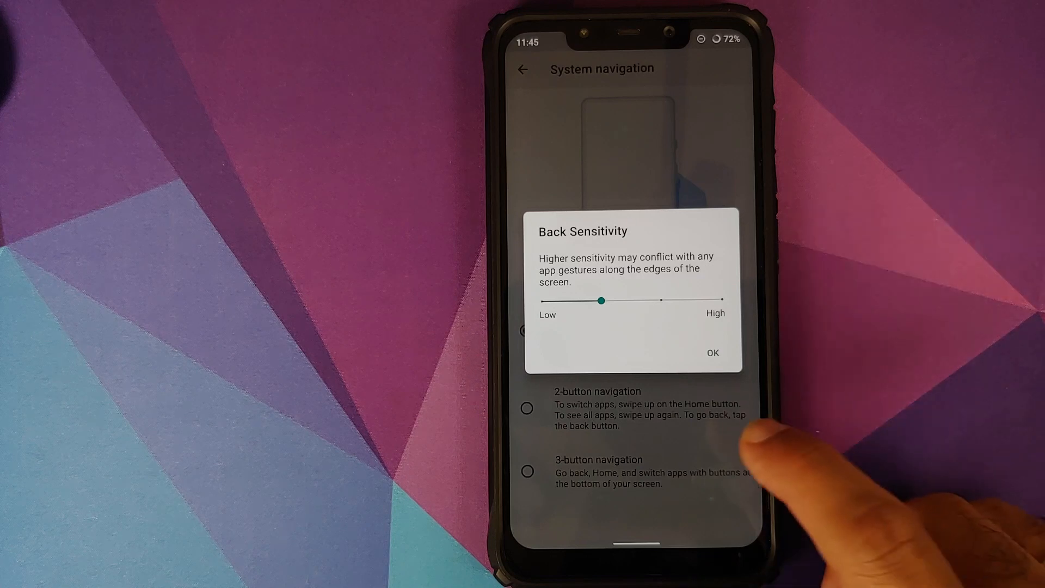
{"action": "left_click", "coordinate": [712, 353]}
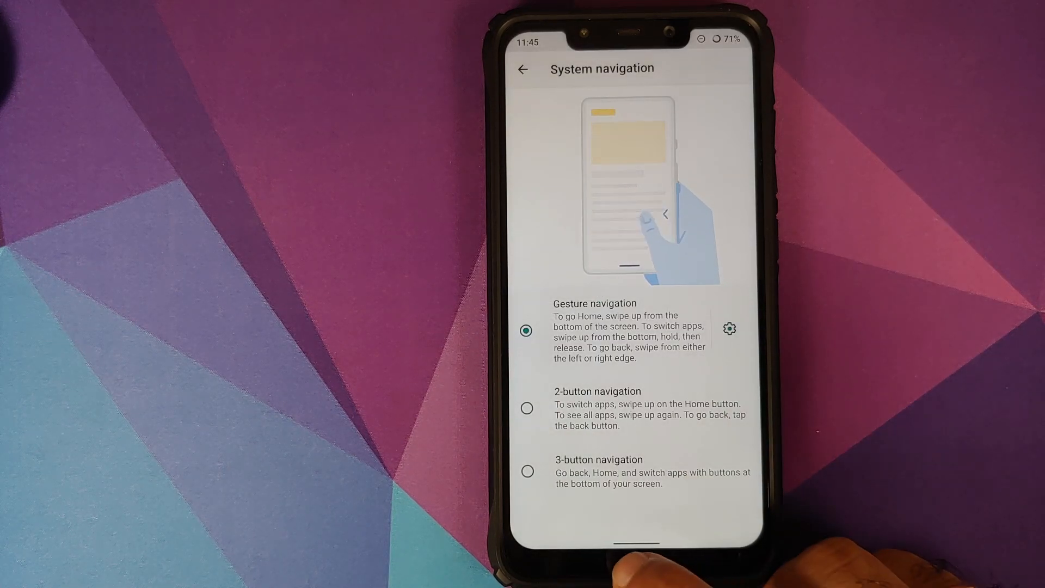
Restore 3-button navigation and return to the System settings list.
{"action": "left_click", "coordinate": [526, 472]}
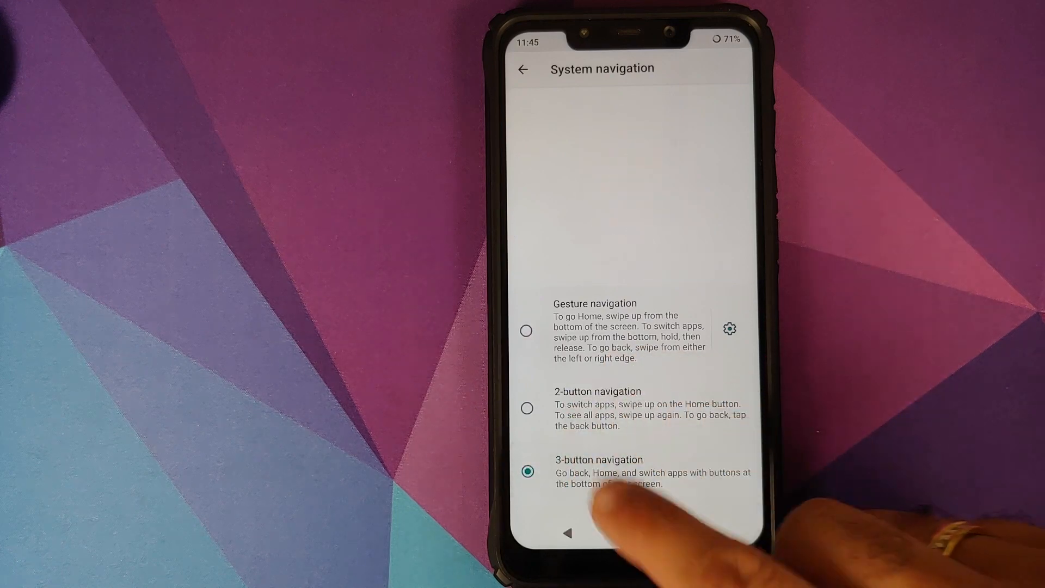
{"action": "left_click", "coordinate": [524, 70]}
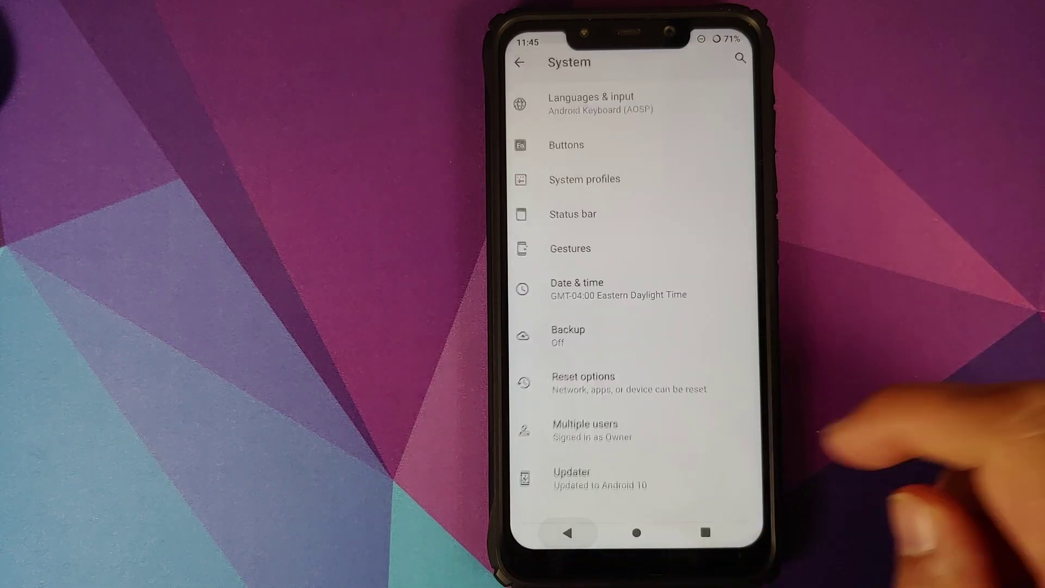